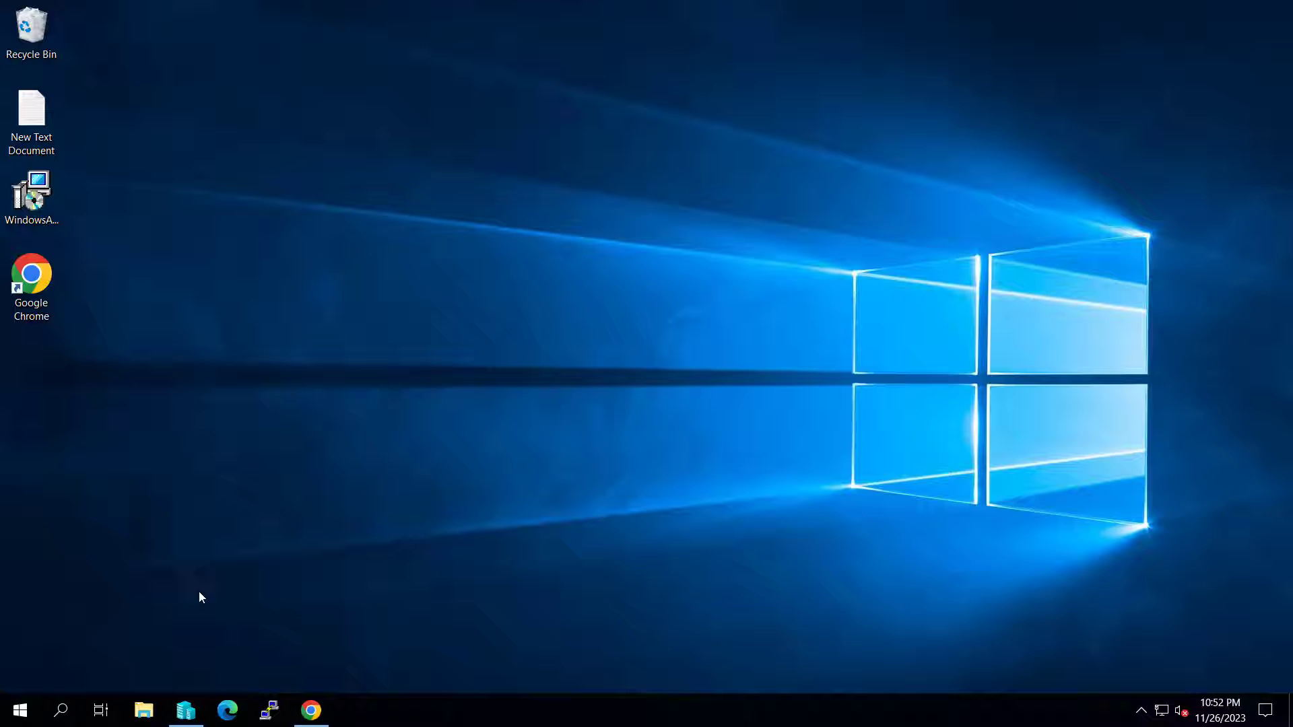
pyautogui.moveTo(237, 579)
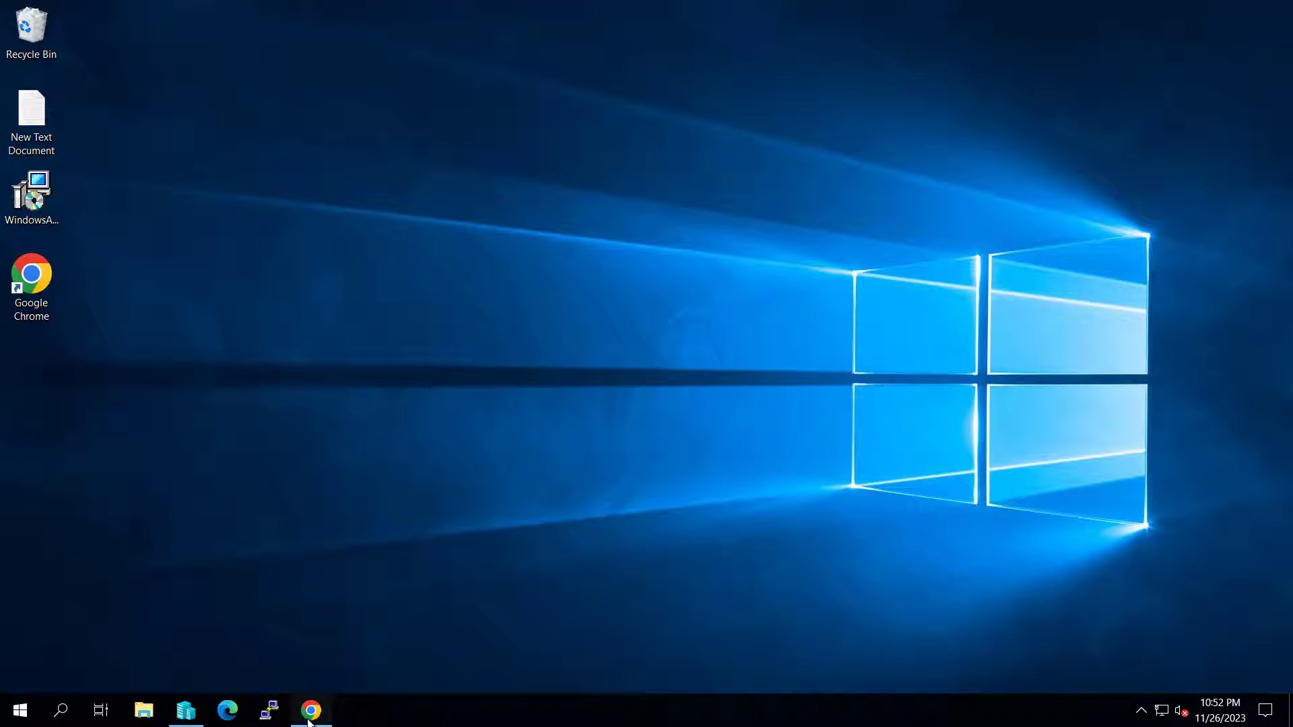
# Start downloading putty-64bit-0.79-installer.msi from the official PuTTY download page
pyautogui.click(310, 710)
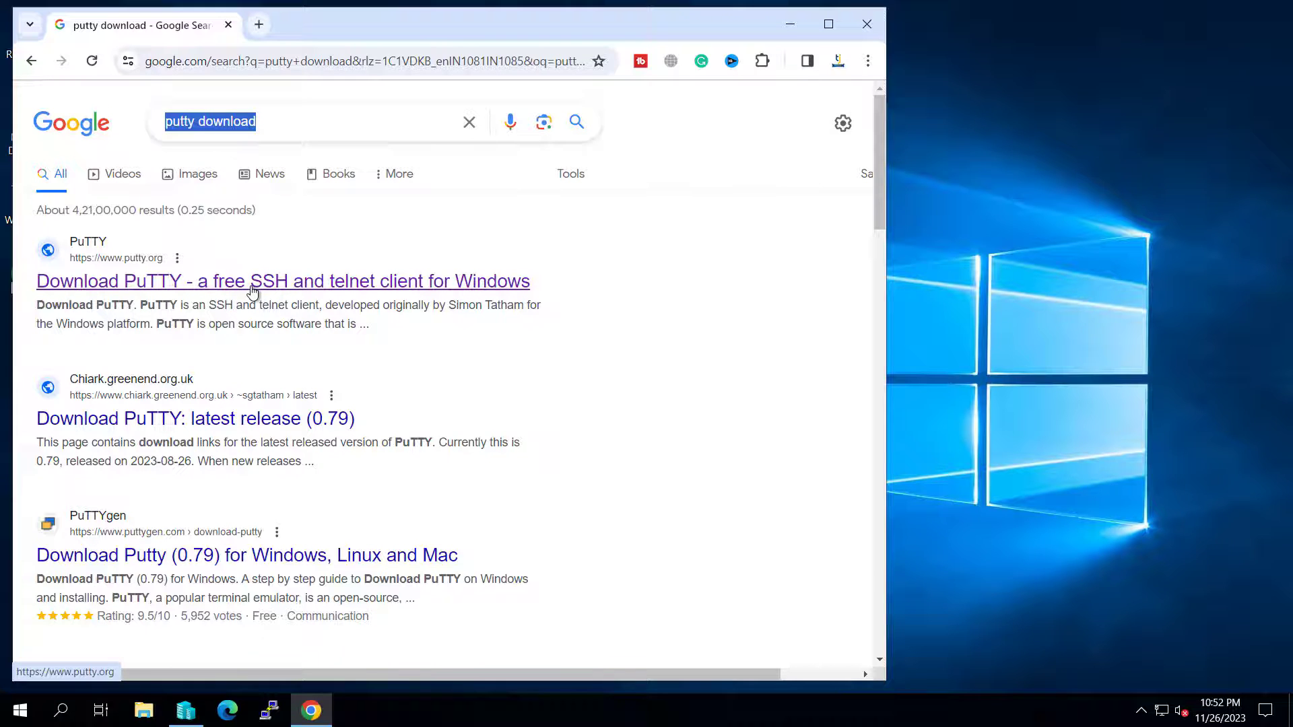
pyautogui.click(283, 281)
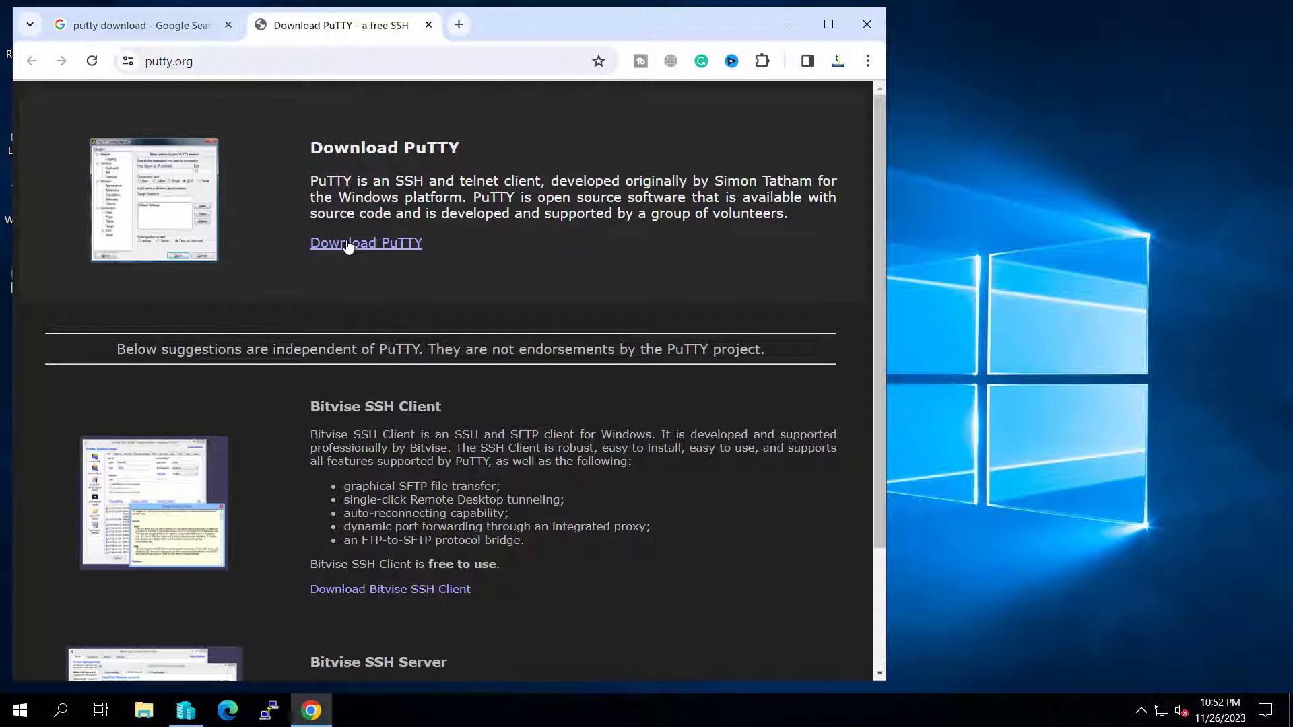
pyautogui.click(365, 242)
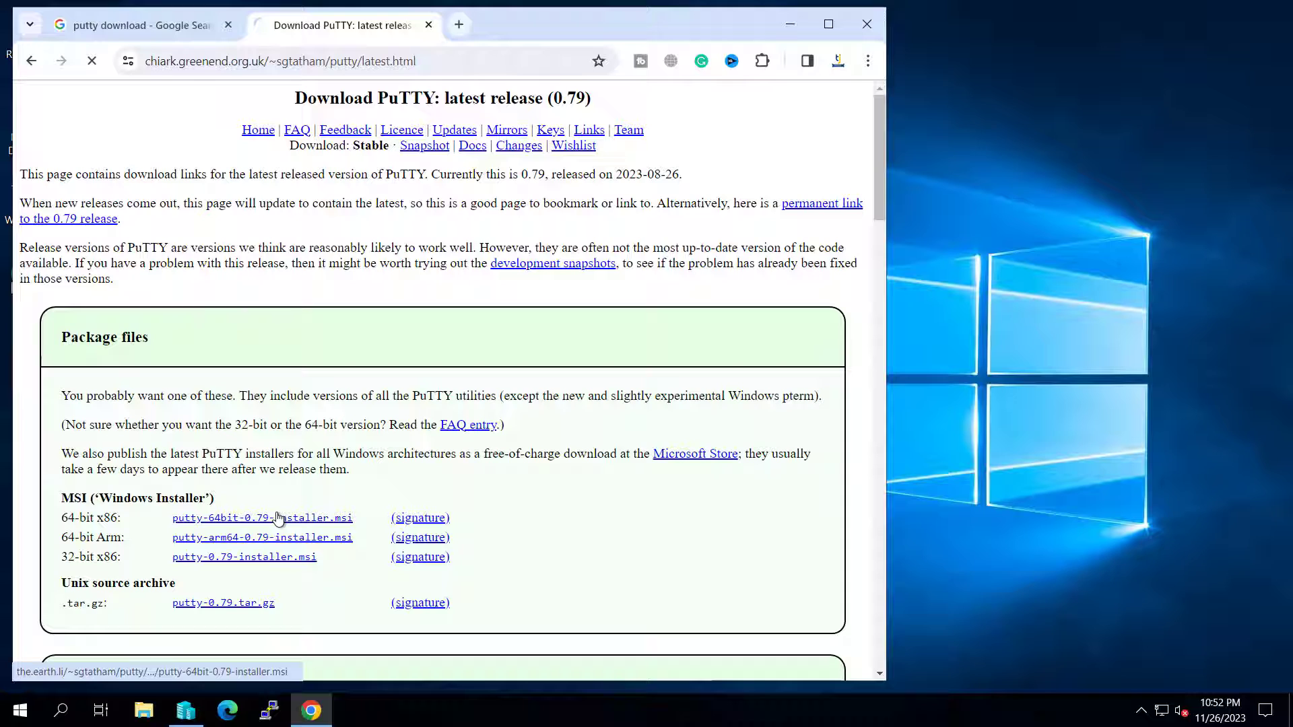
pyautogui.click(775, 61)
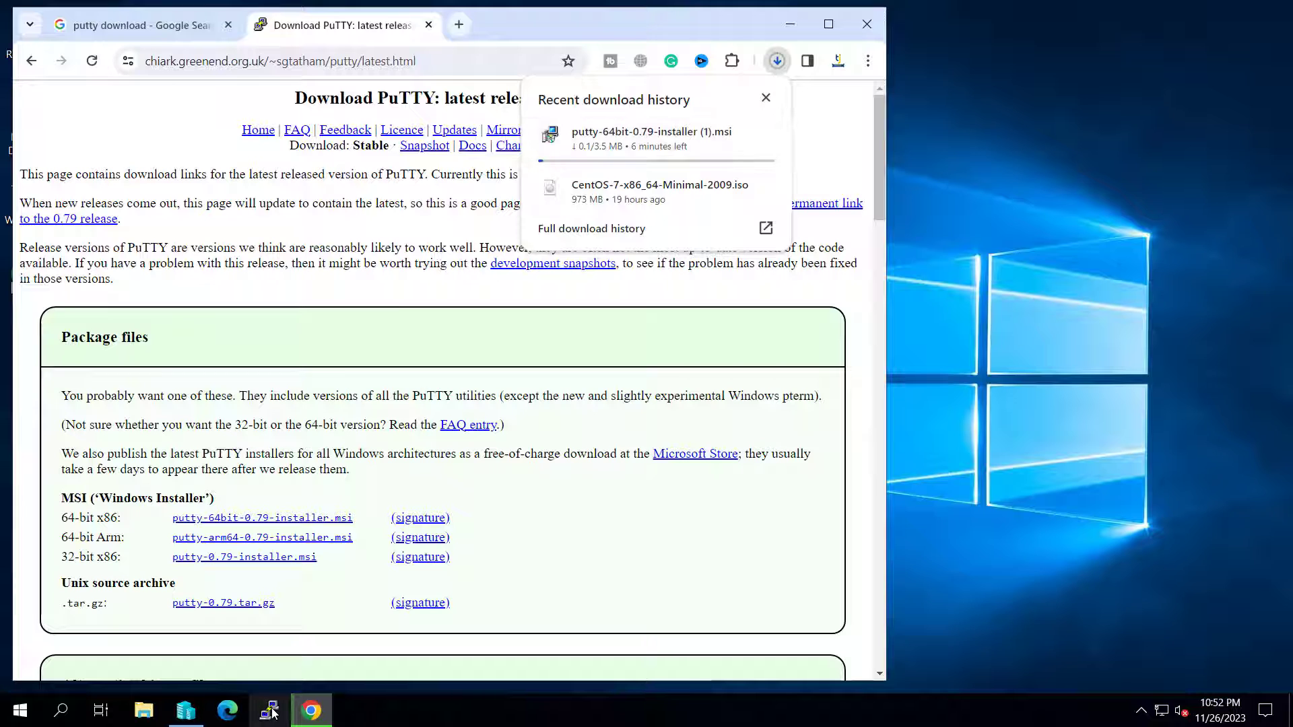
# Quit Chrome despite the unfinished download
pyautogui.click(269, 710)
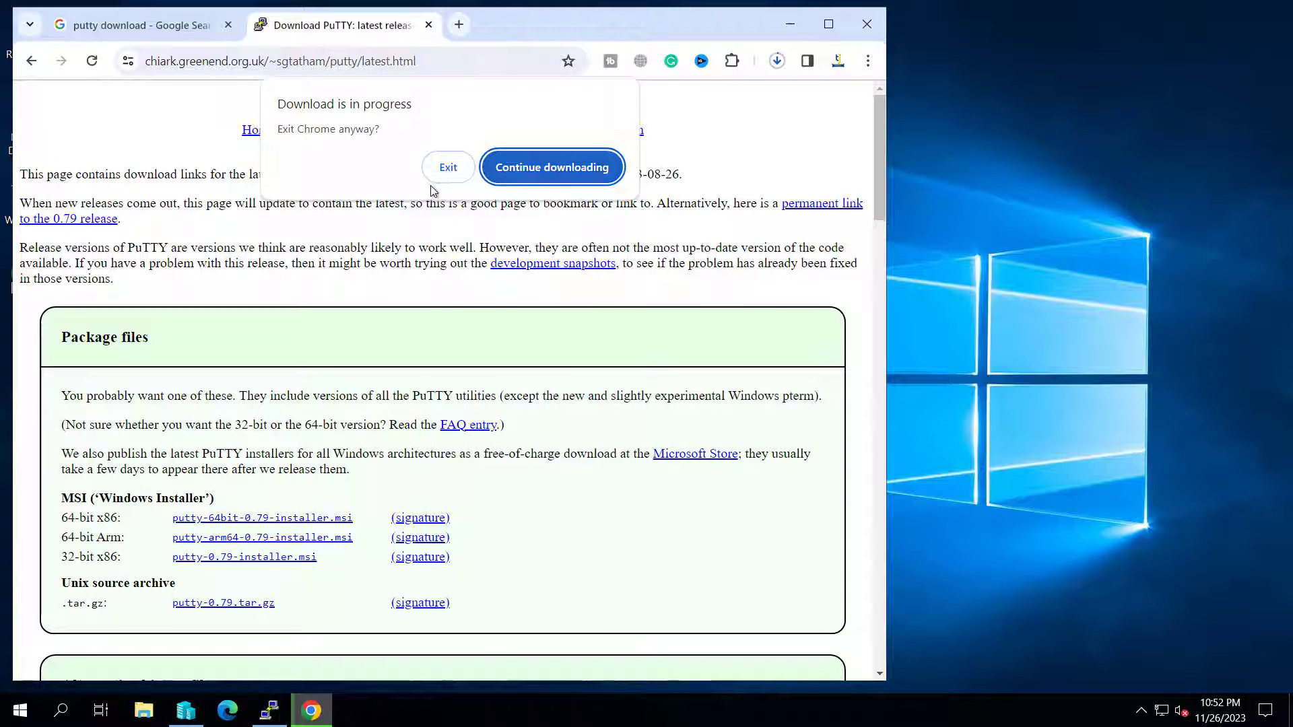
pyautogui.click(184, 715)
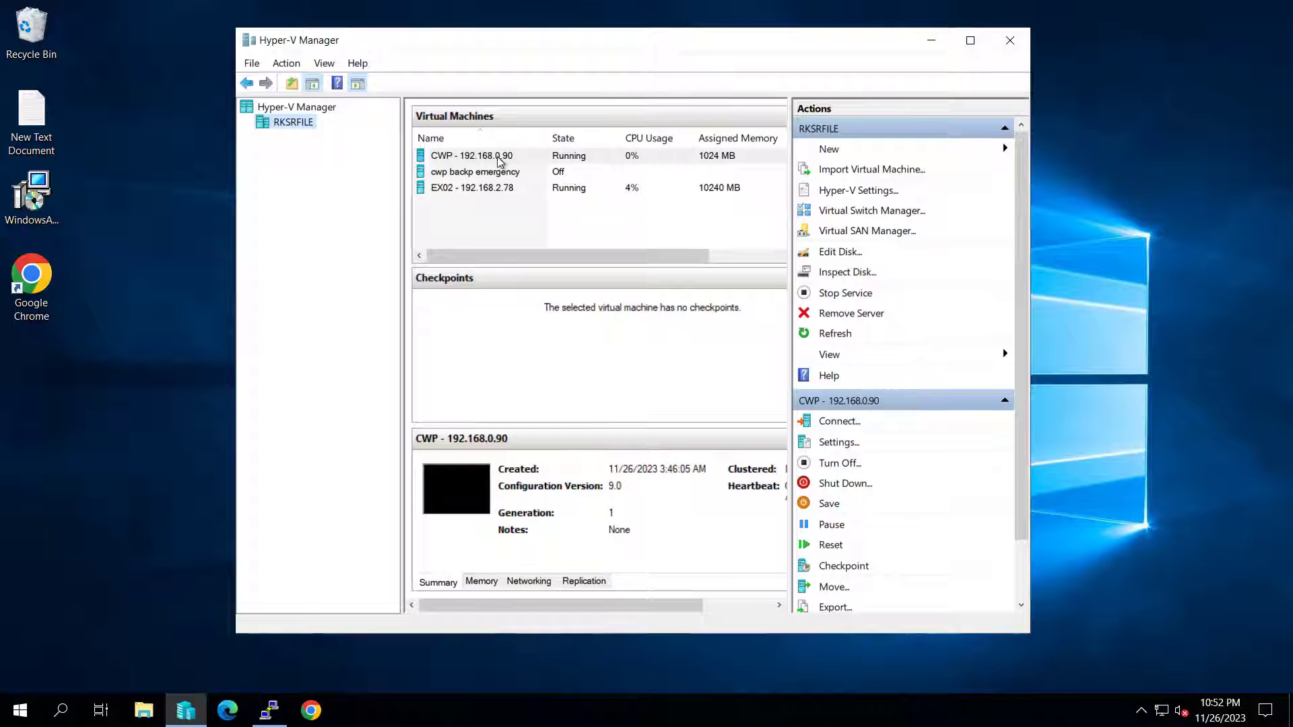
# Connect over SSH to 192.168.0.90 and accept the changed host key
pyautogui.click(269, 710)
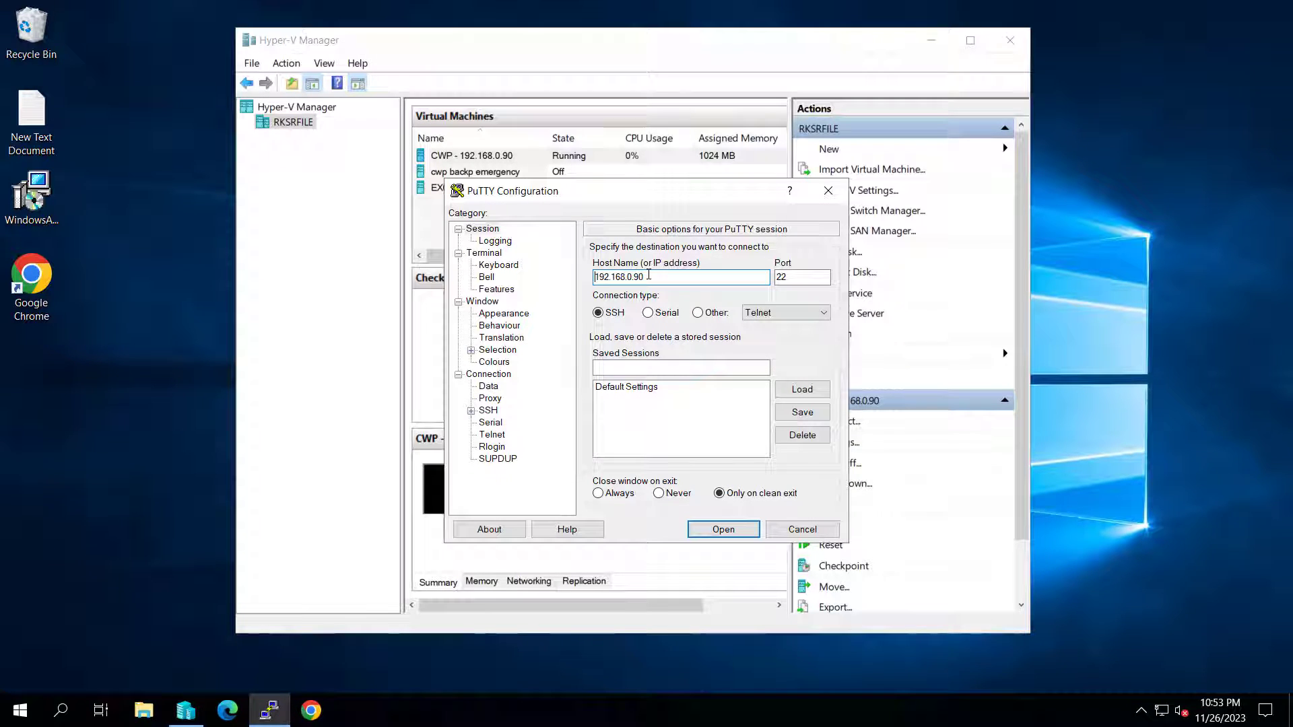
pyautogui.tripleClick(680, 276)
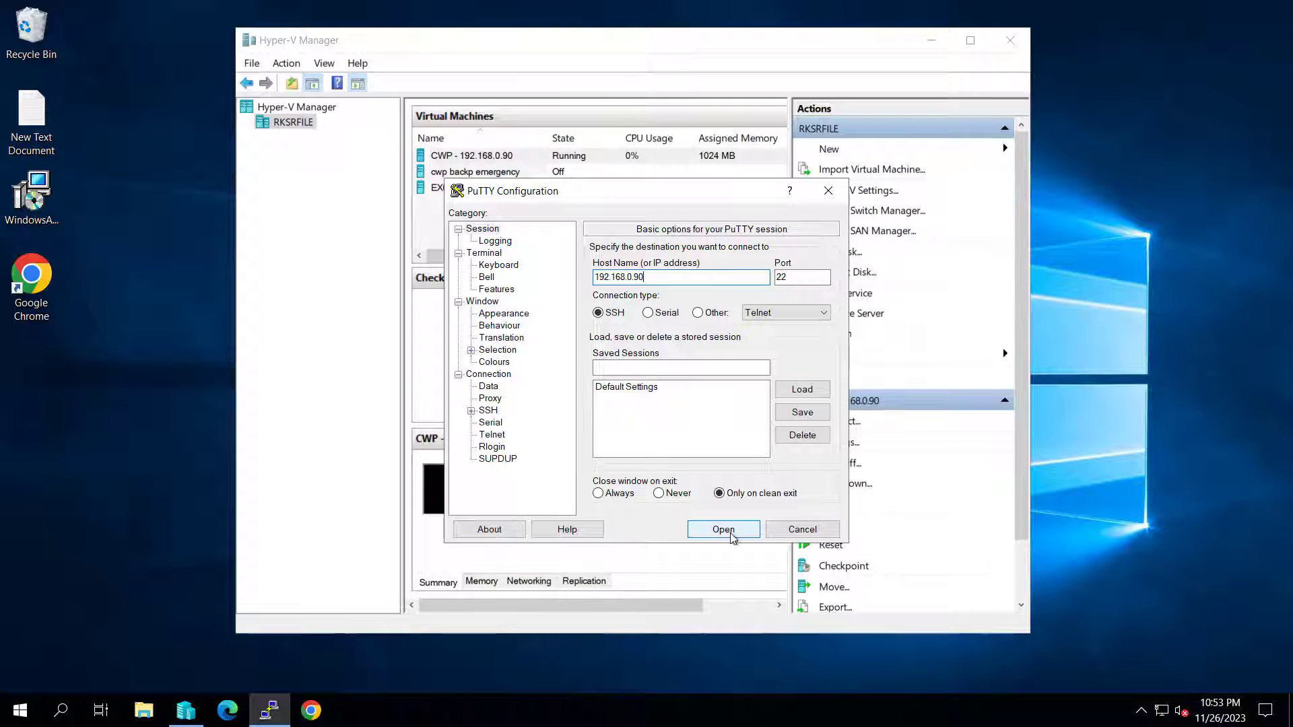
pyautogui.click(722, 528)
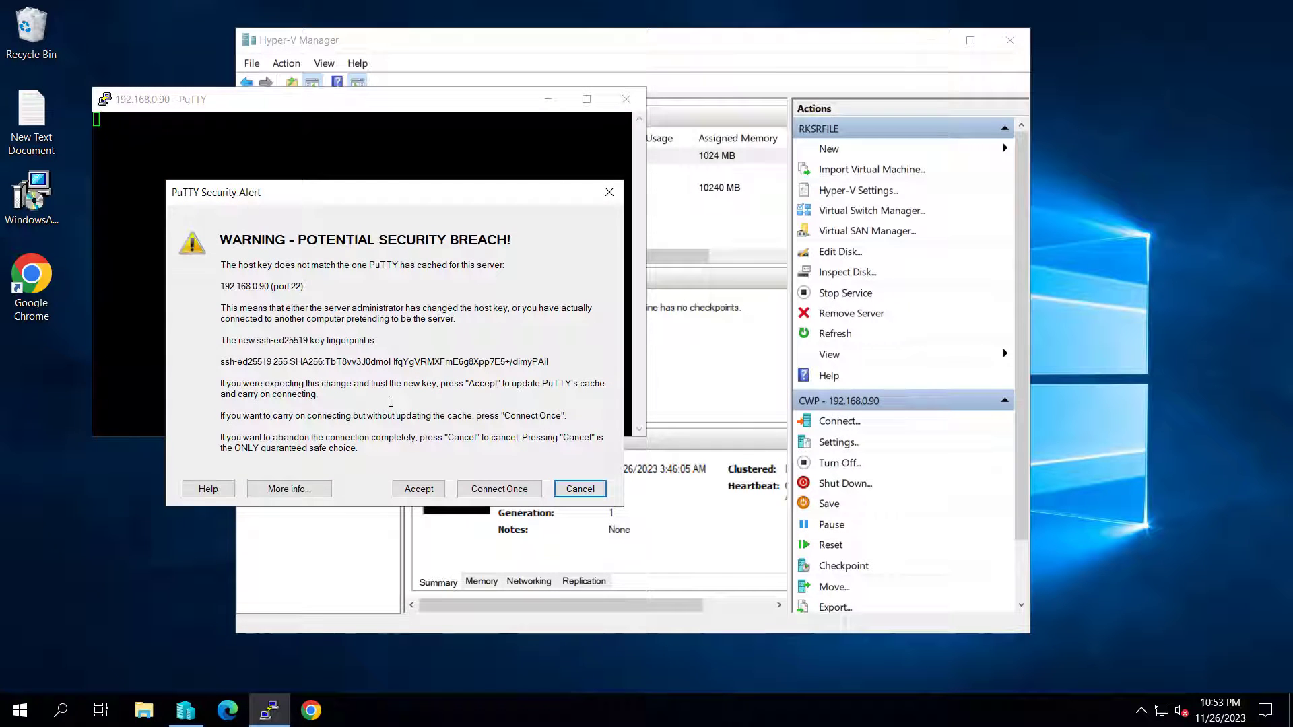
pyautogui.click(498, 487)
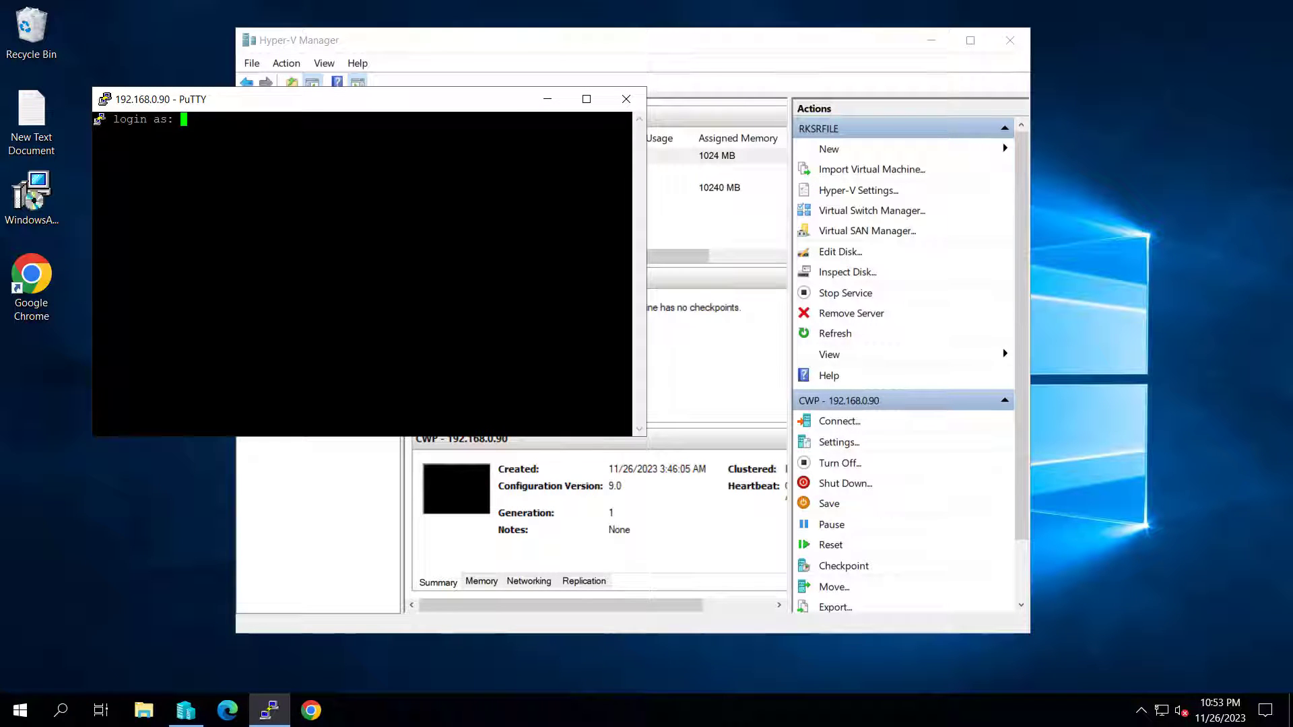
# Log in as root and run yum -y install wget
pyautogui.write('root')
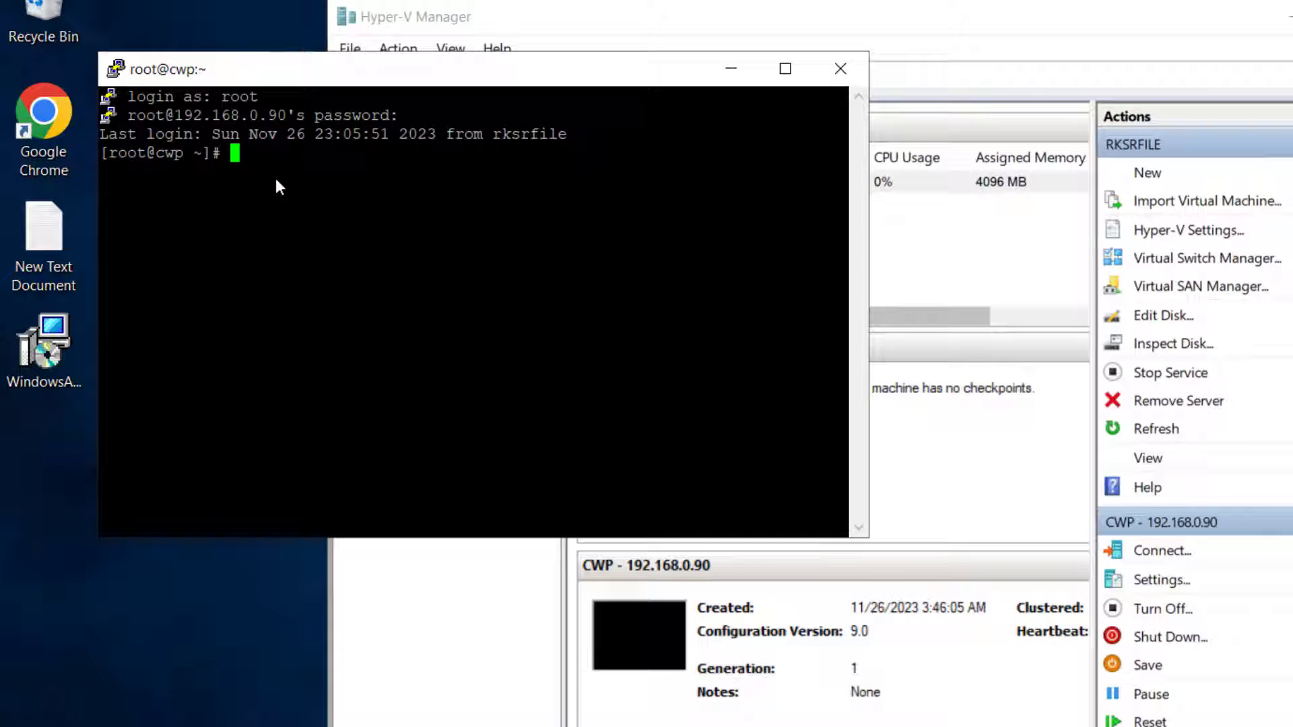
pyautogui.write('yum -y install wget')
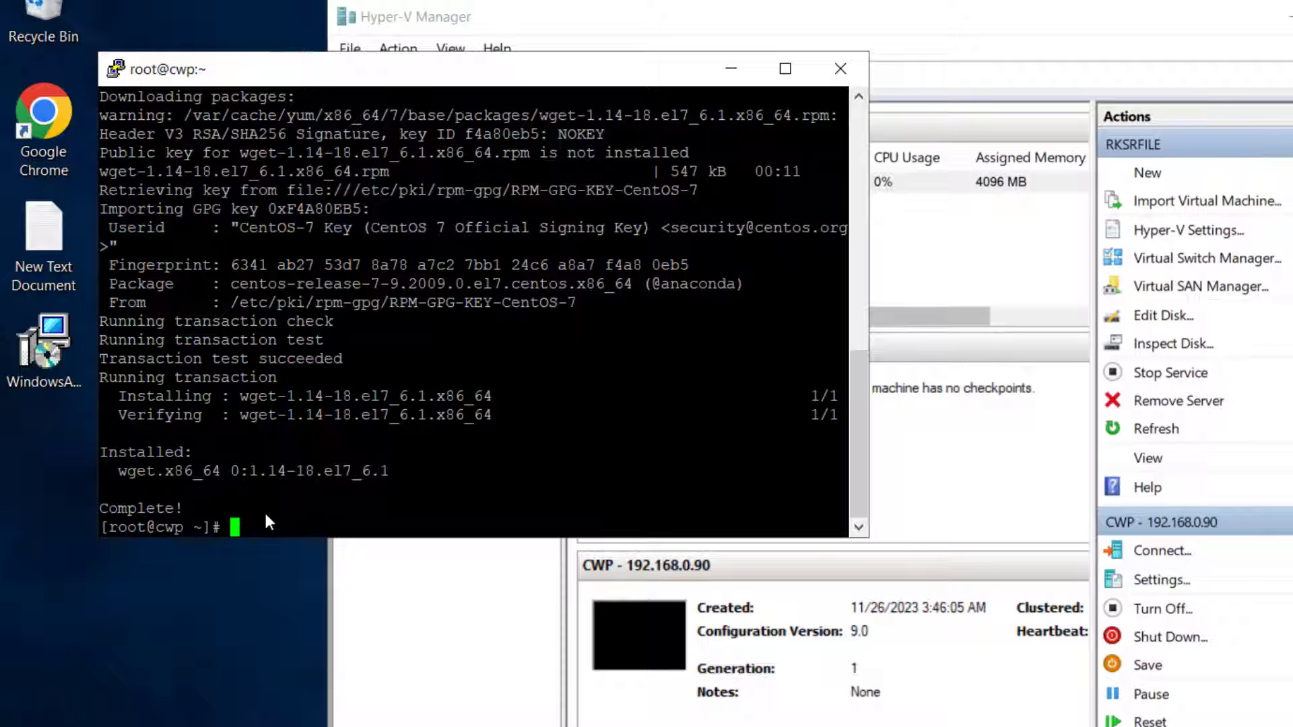
# Run yum -y update to update all system packages
pyautogui.write('yum -y update')
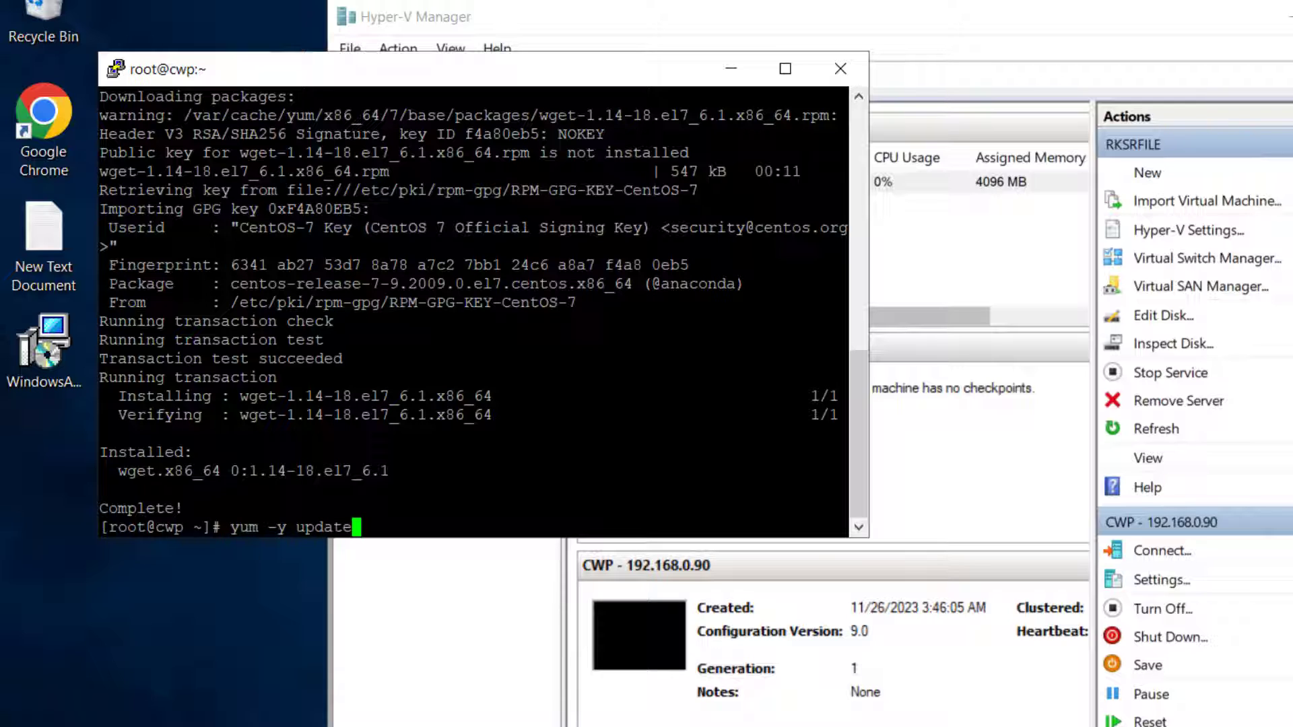
pyautogui.press('Return')
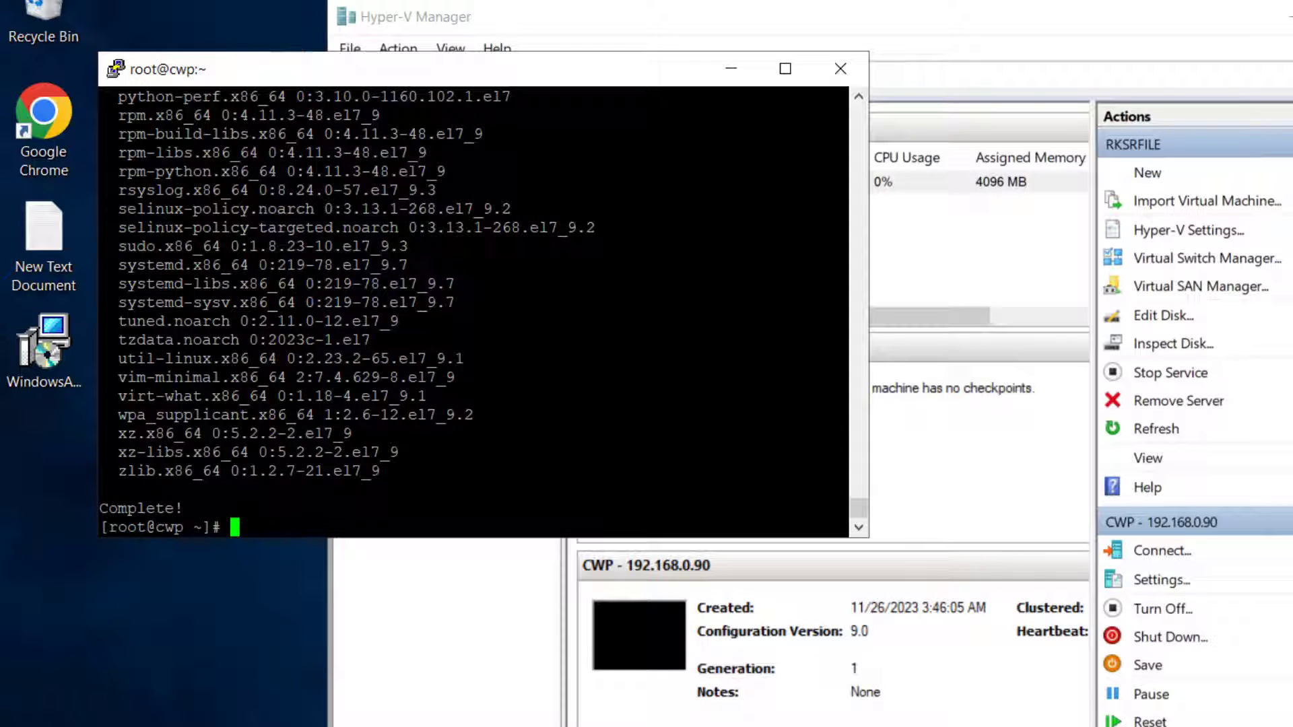
# Reboot the server and restart the PuTTY session to log back in as root
pyautogui.write('reboo')
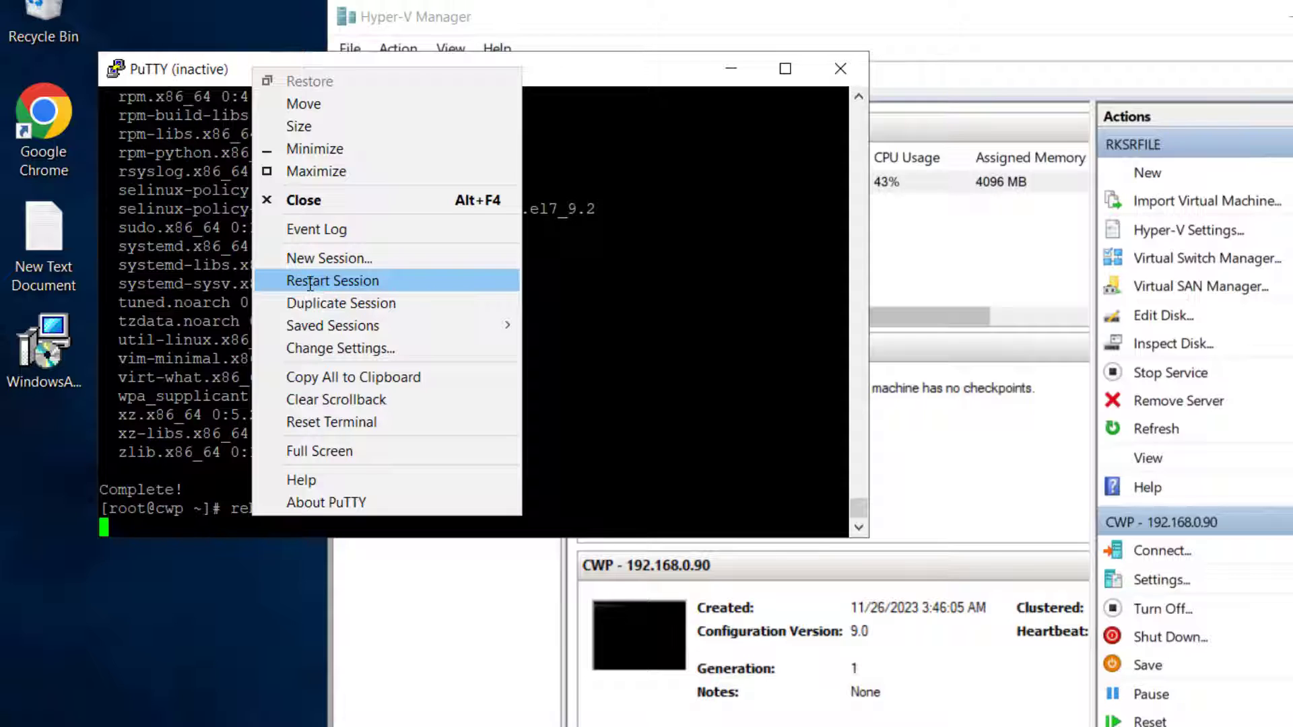
pyautogui.click(333, 280)
pyautogui.write('root')
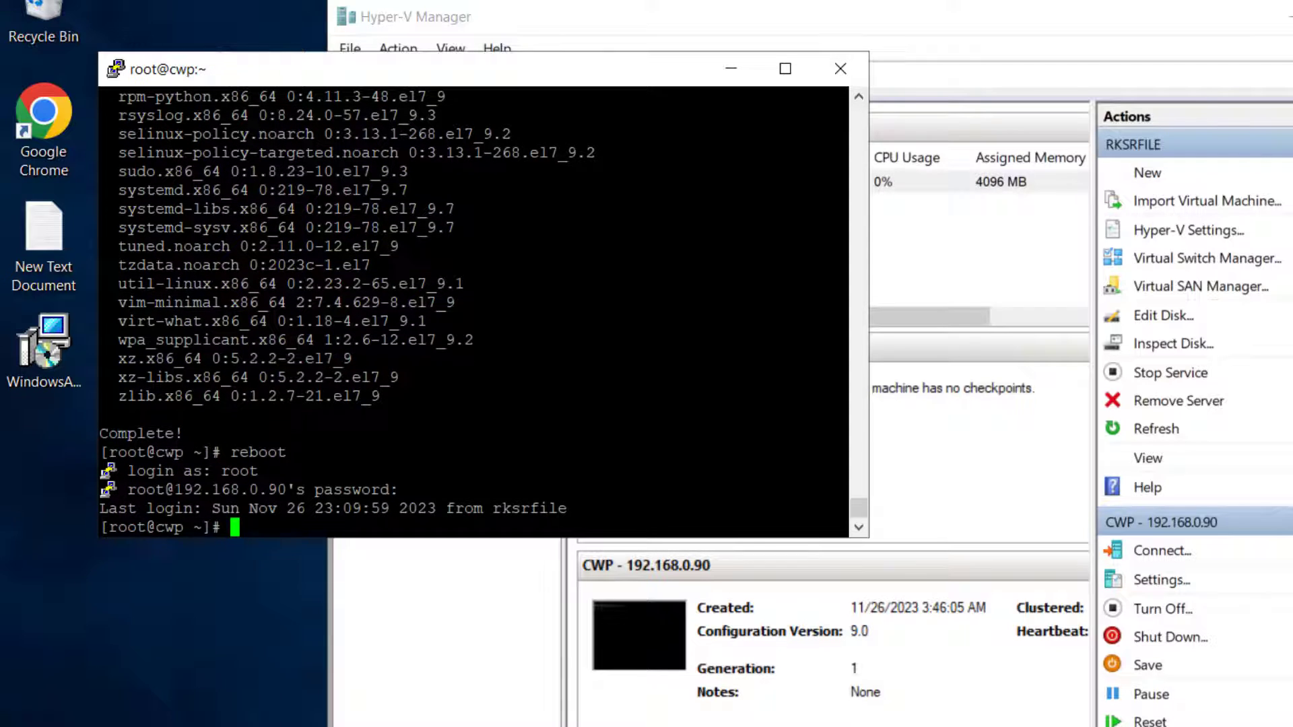
# In /usr/local/src, wget cwp-el7-latest from centos-webpanel.com and run it with sh
pyautogui.write('cd /usr/local/src')
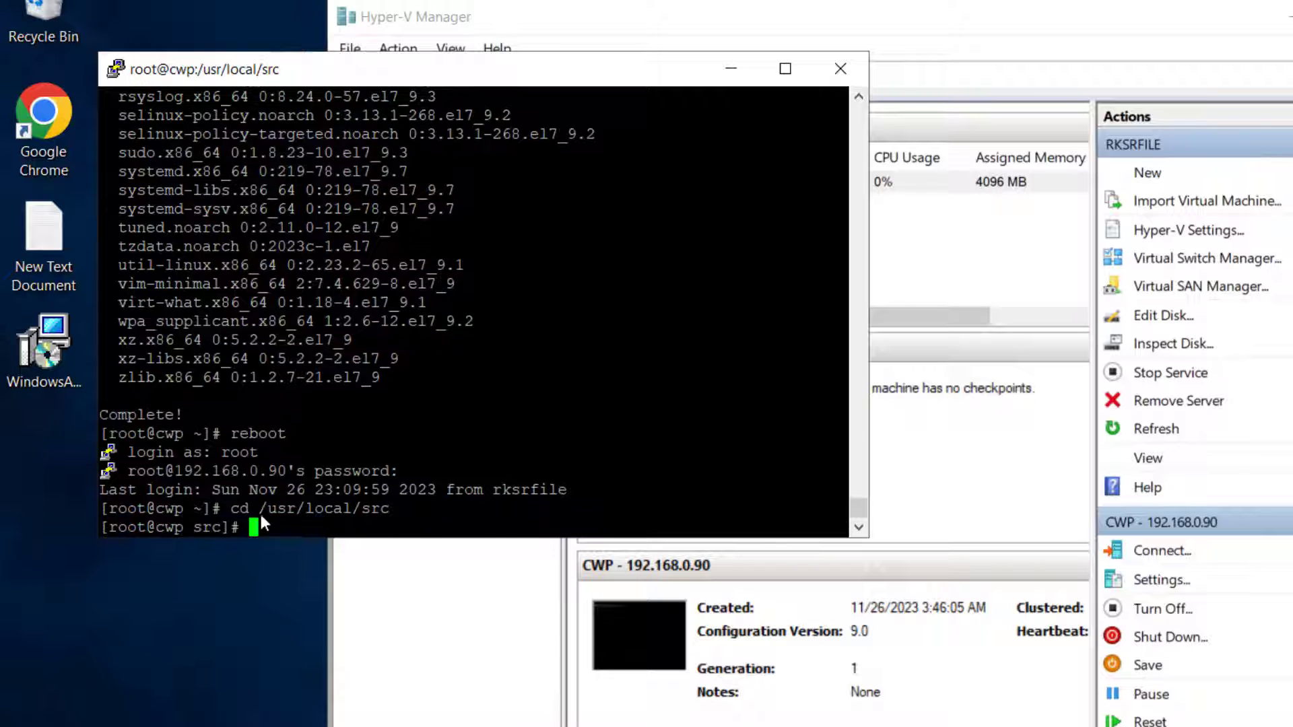
pyautogui.write('wget http://centos-webpanel.com/cwp-el7-latest')
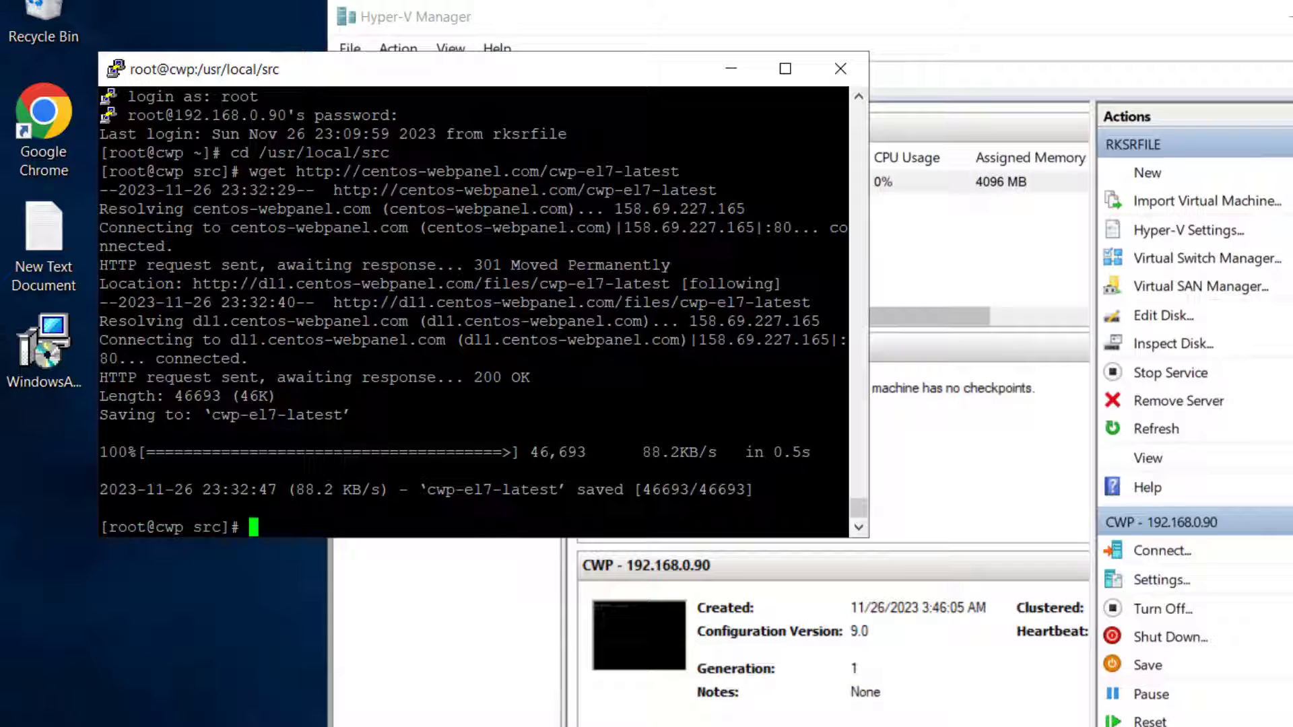
pyautogui.write('sh cwp-el7-latest')
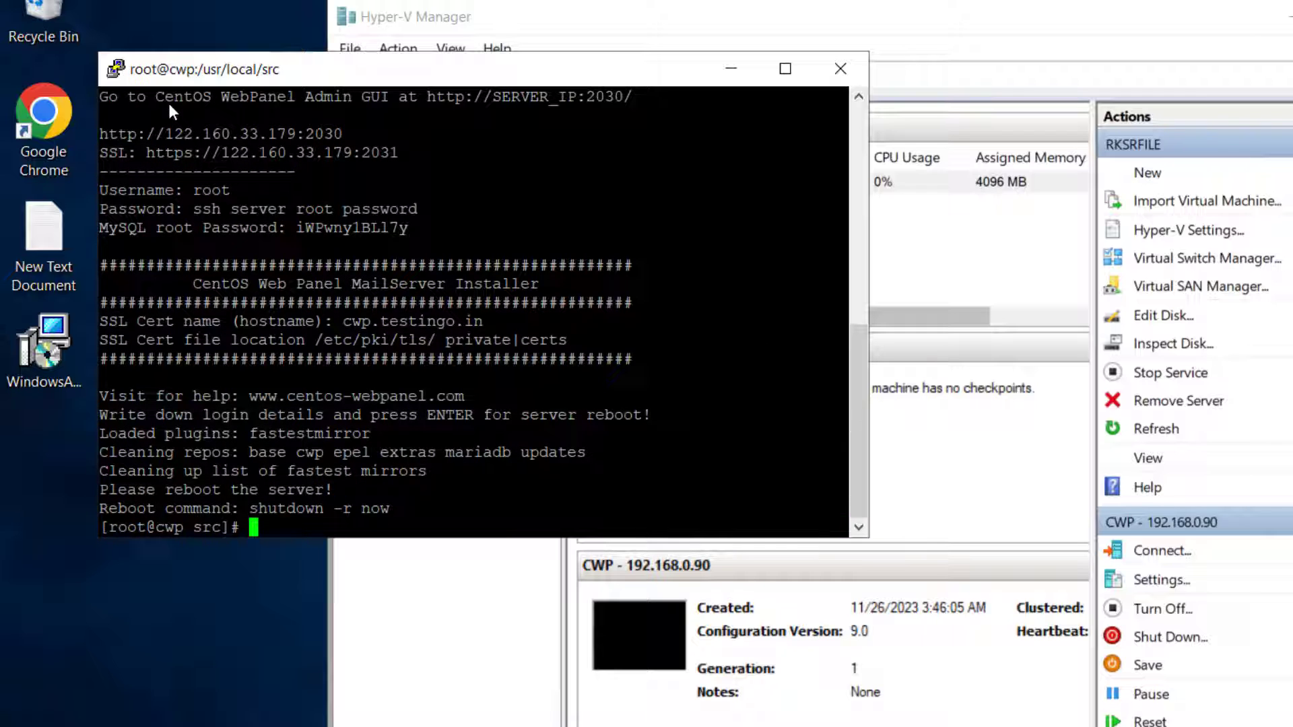
pyautogui.moveTo(112, 128)
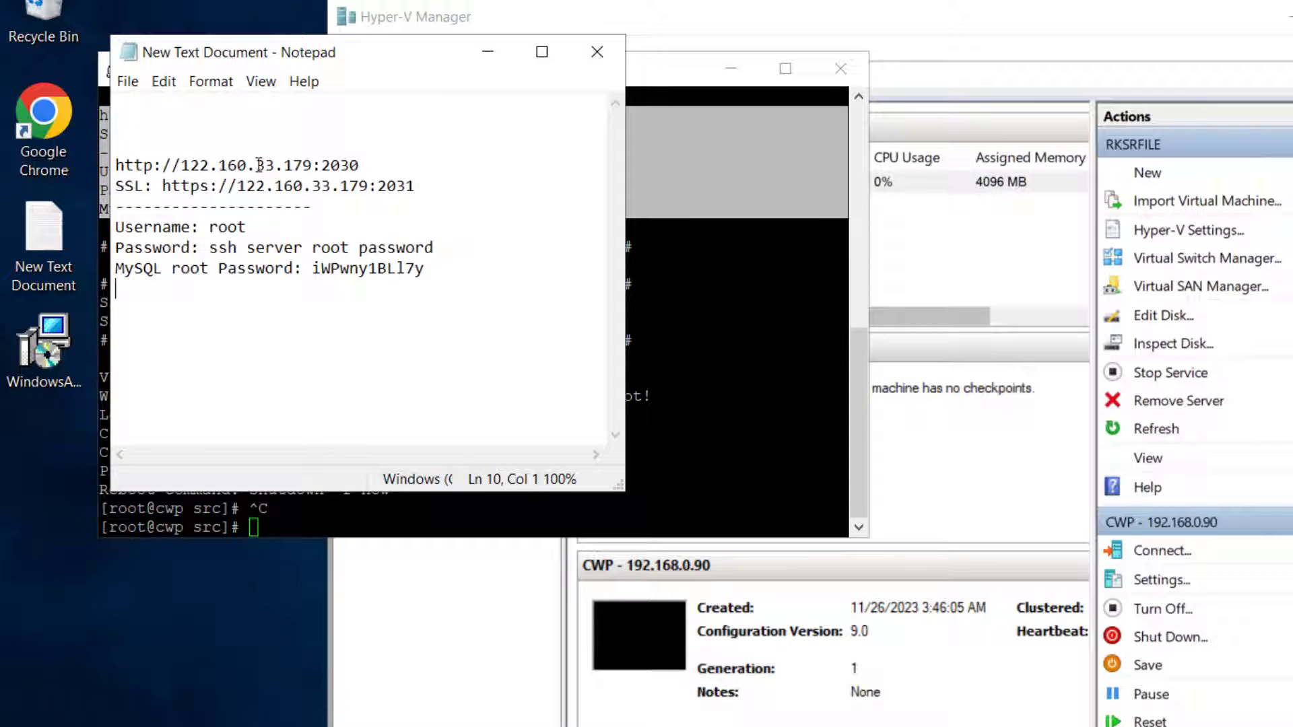
# Paste the CWP admin URLs and login details into a new Notepad document
pyautogui.click(126, 81)
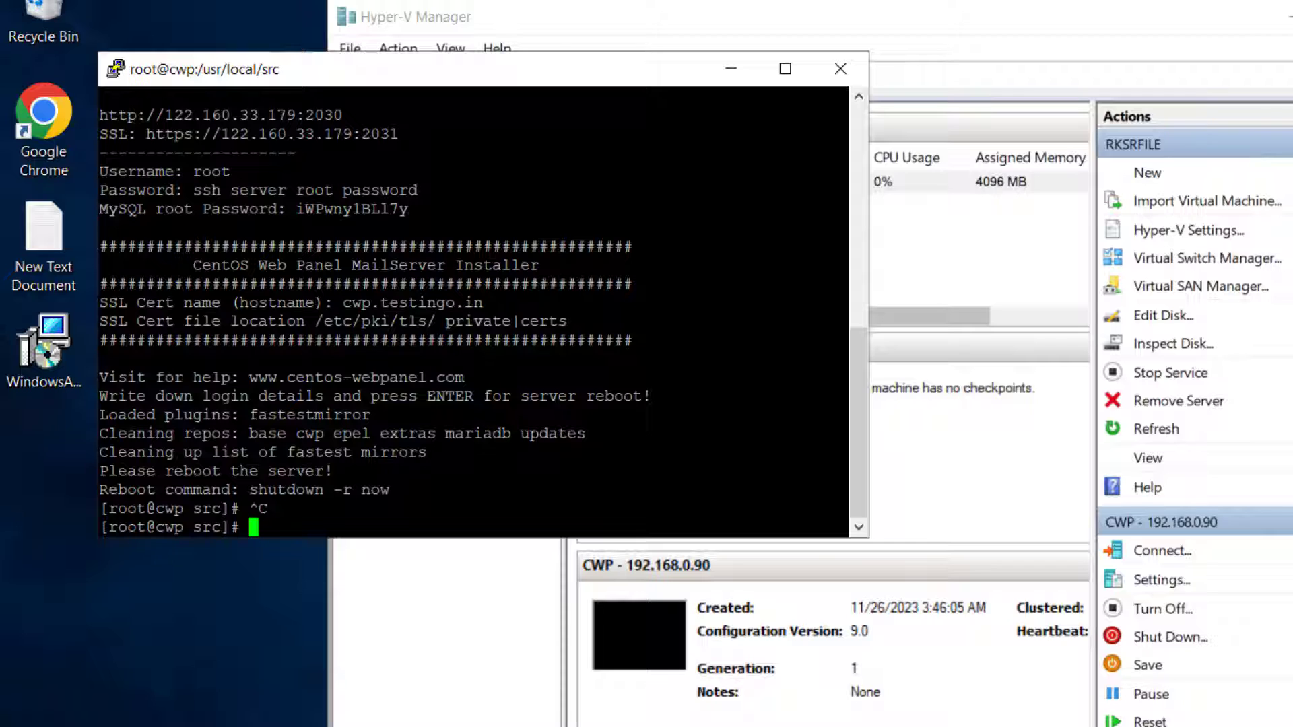
# Copy the panel's SSL address, reboot the server and dismiss the PuTTY Fatal Error
pyautogui.moveTo(98, 115); pyautogui.dragTo(398, 135)
pyautogui.write('reboot')
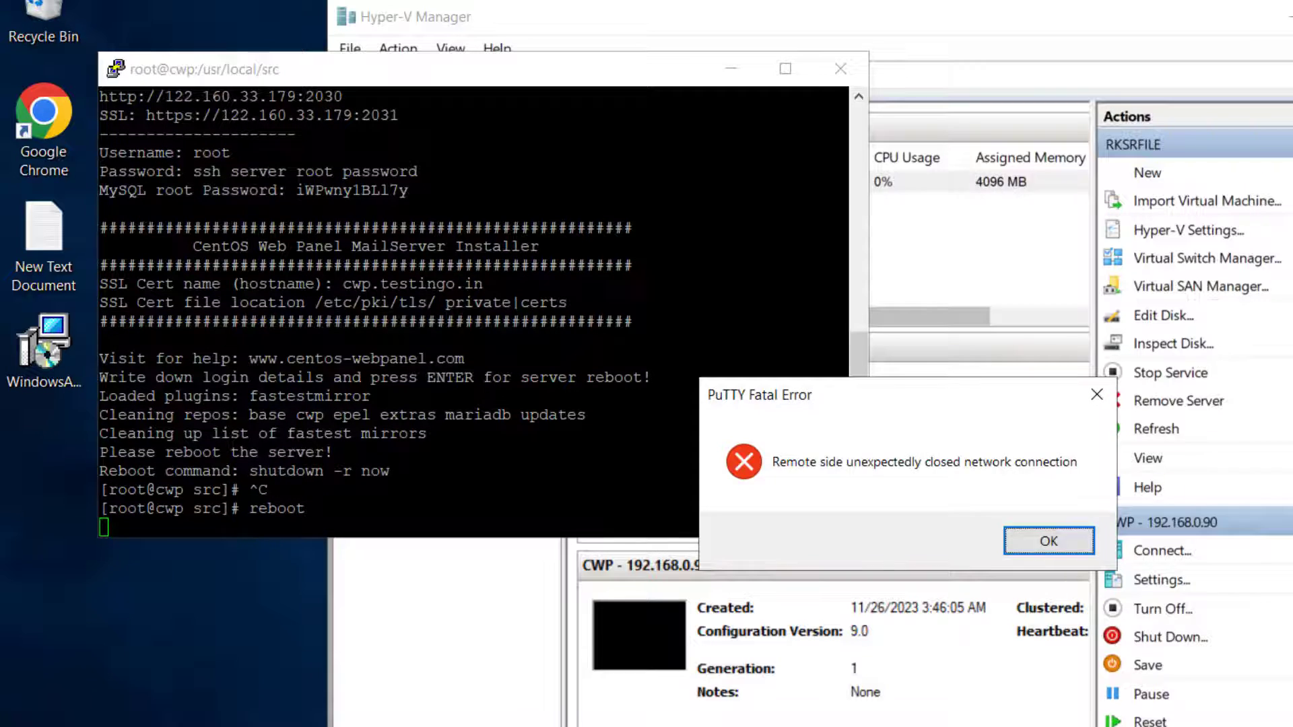
pyautogui.click(1048, 541)
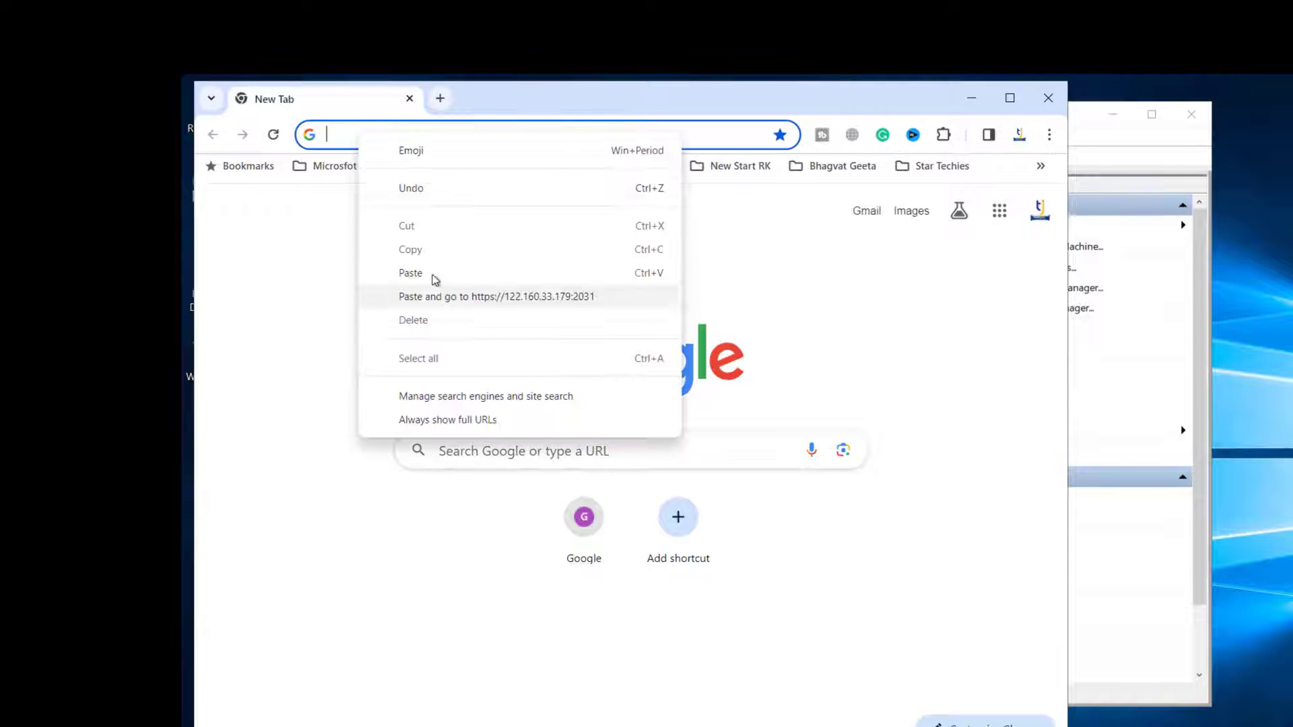
# Load the pasted SSL panel address and proceed past the certificate warning
pyautogui.click(497, 296)
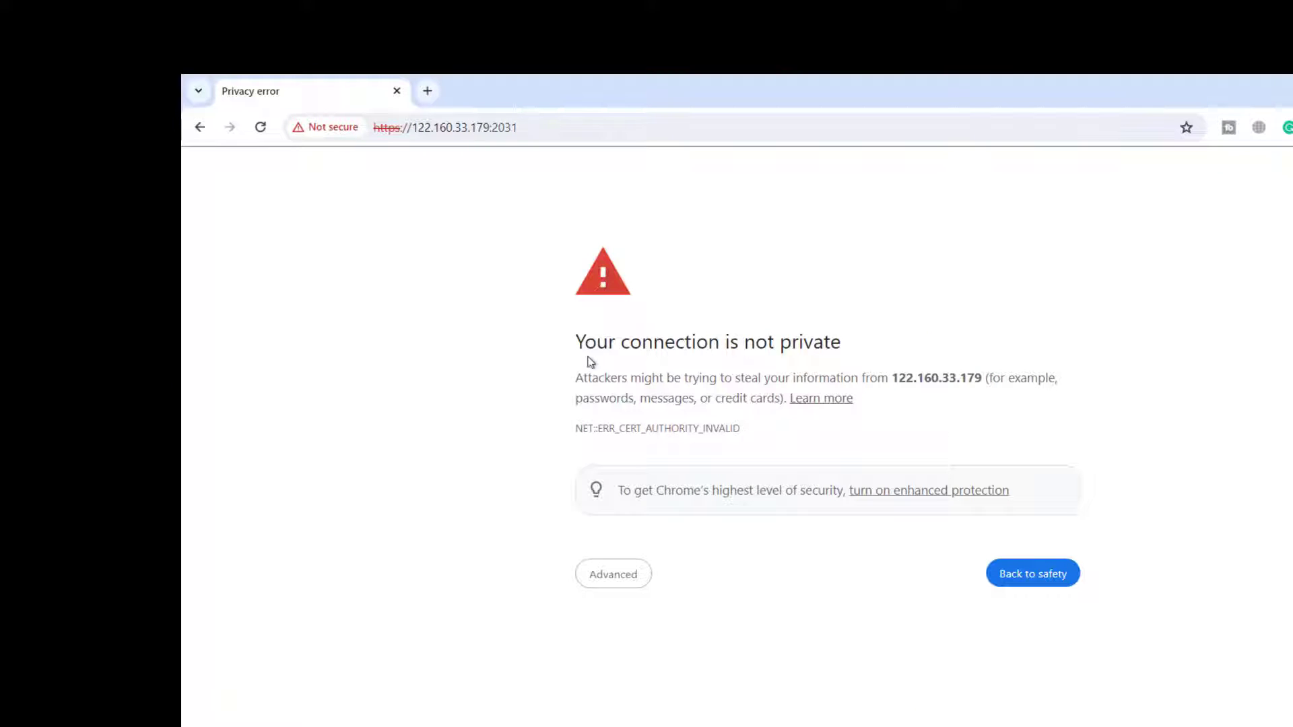
pyautogui.moveTo(575, 553)
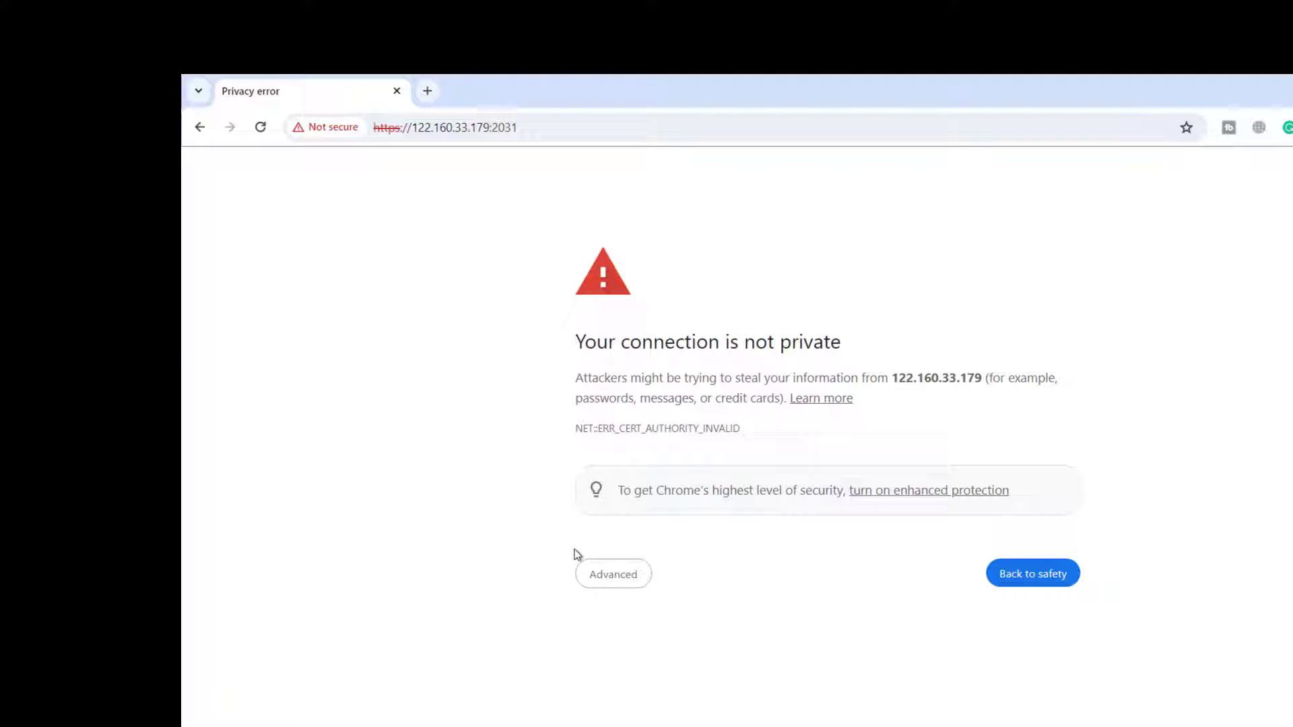
pyautogui.click(613, 574)
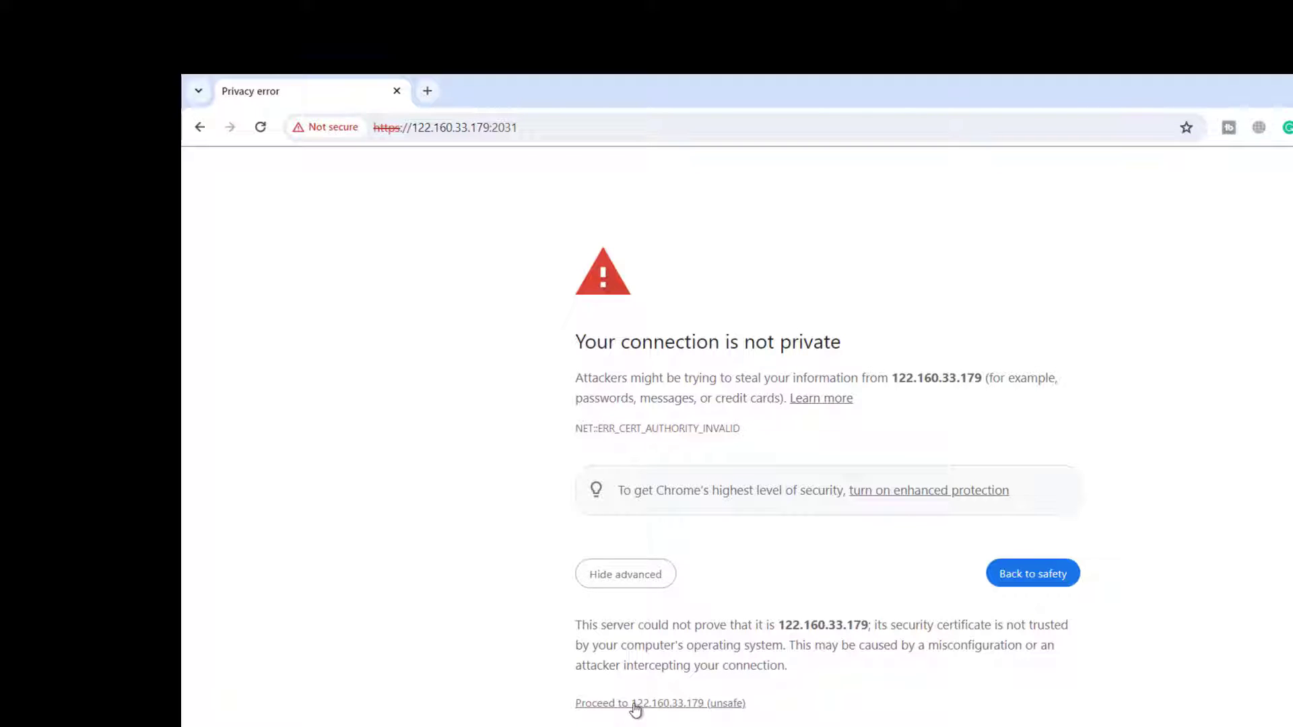
pyautogui.click(659, 702)
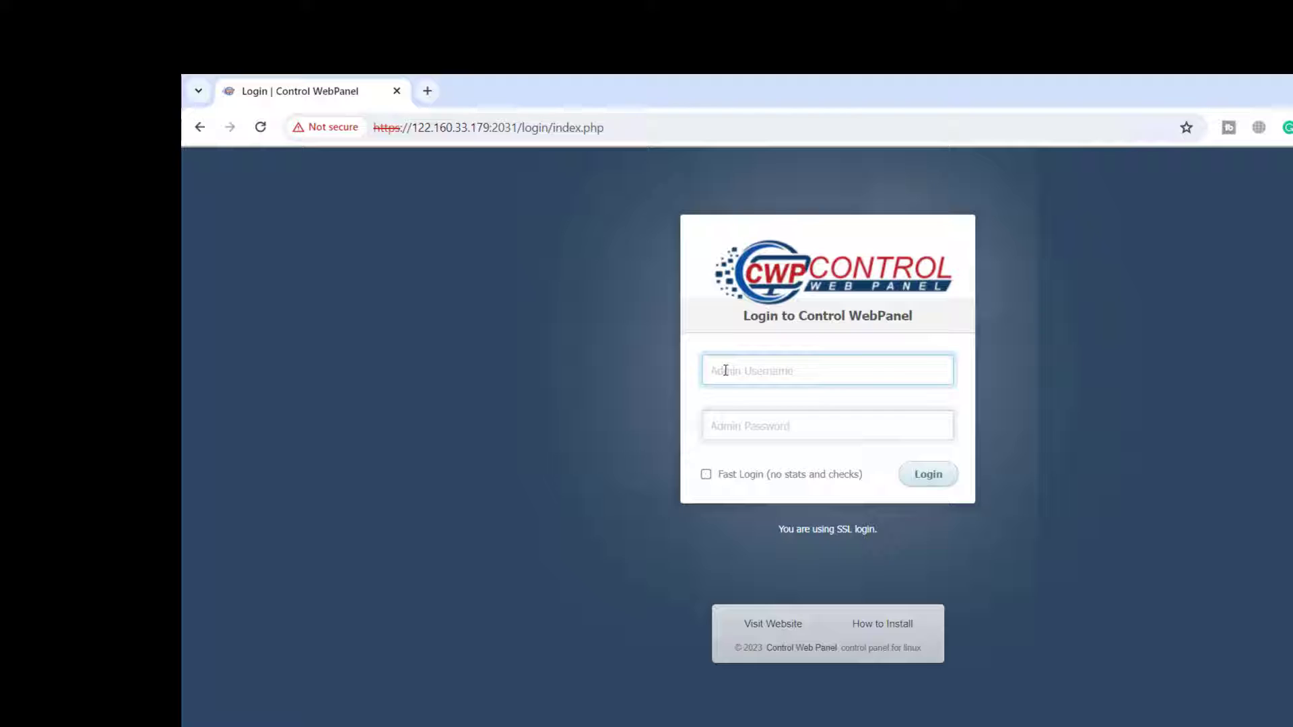
# Log in to the CWP7 admin dashboard as root
pyautogui.write('root')
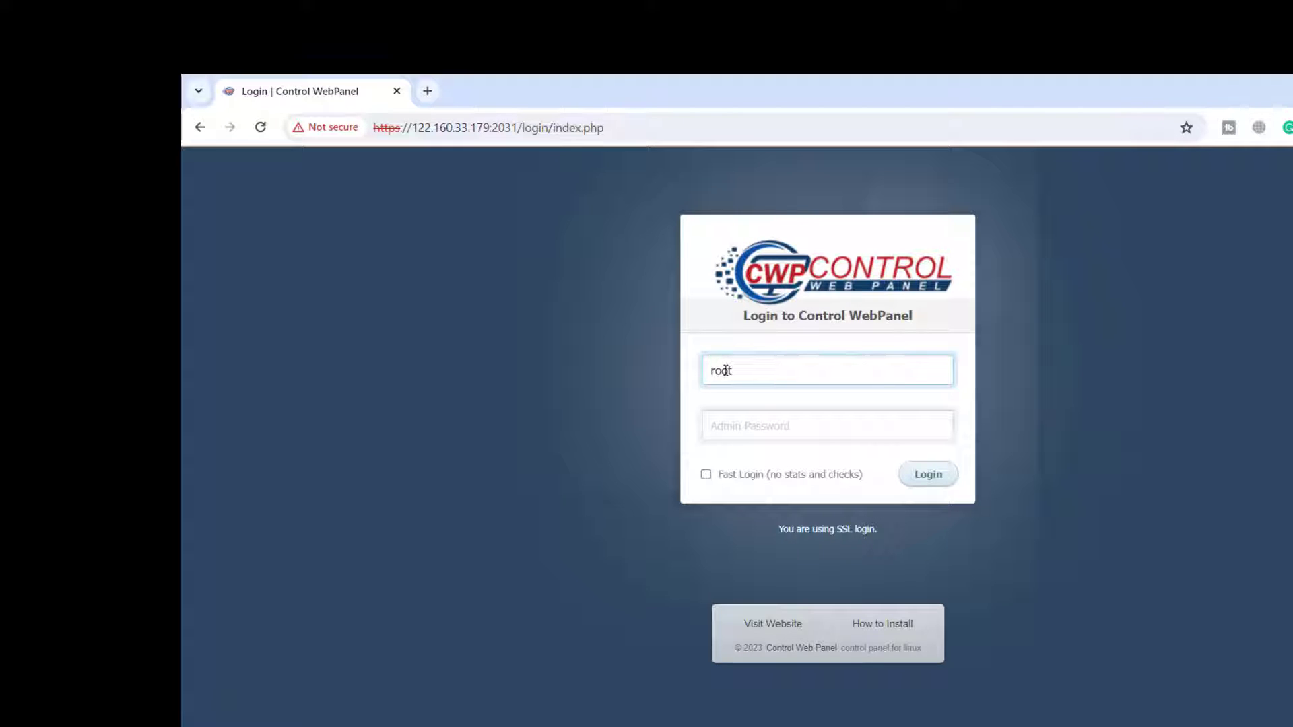
pyautogui.click(926, 472)
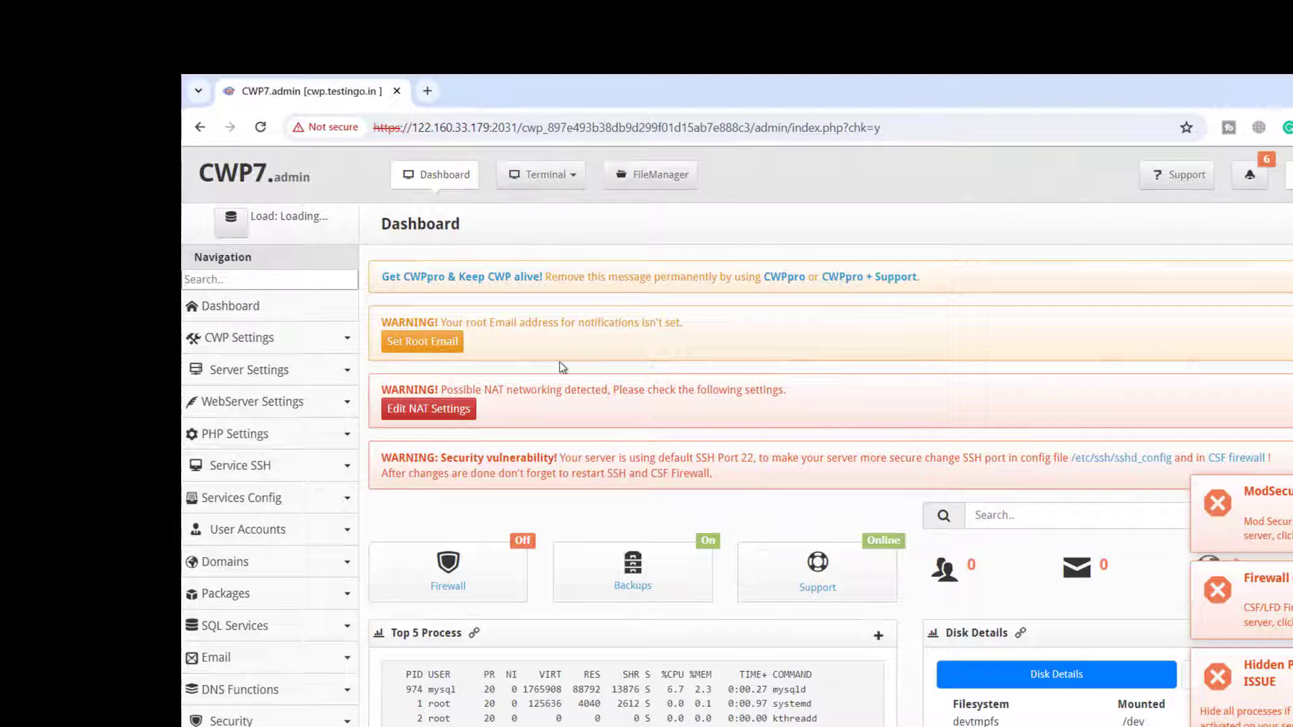
# Maximize Chrome and bring up the Firewall manager from the CWP dashboard
pyautogui.scroll(-3)
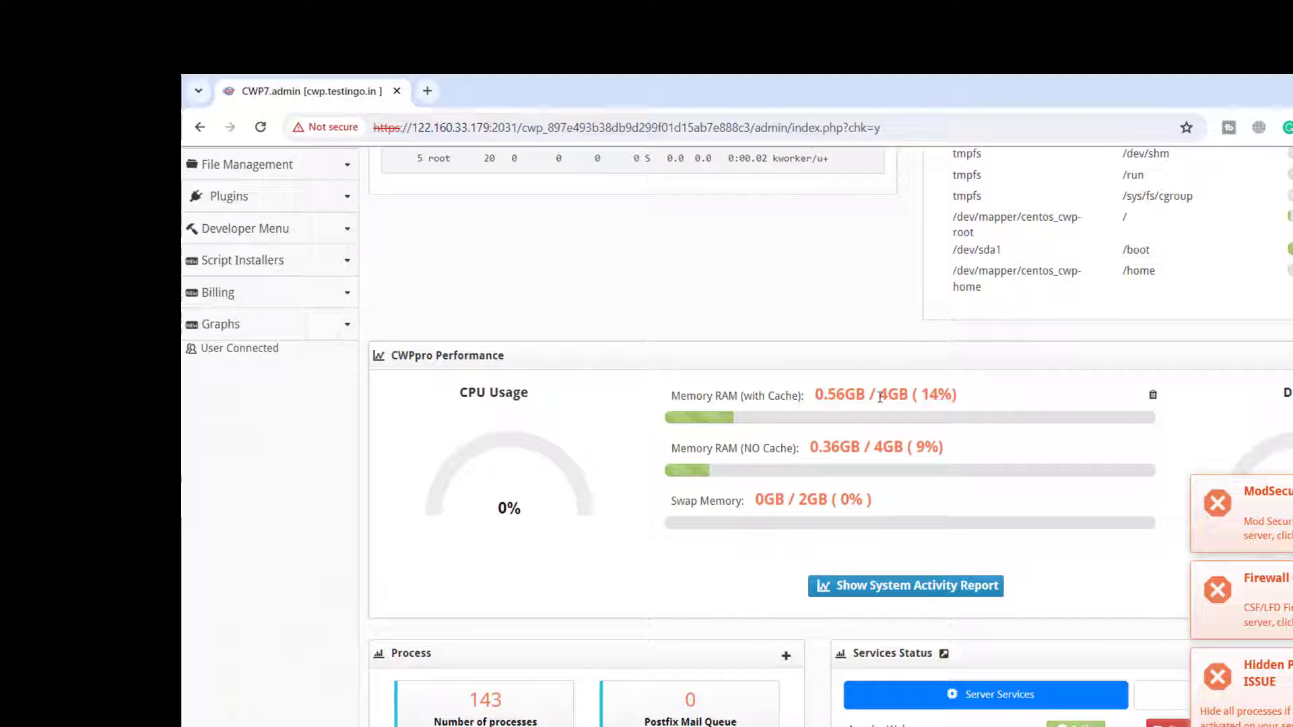
pyautogui.doubleClick(896, 395)
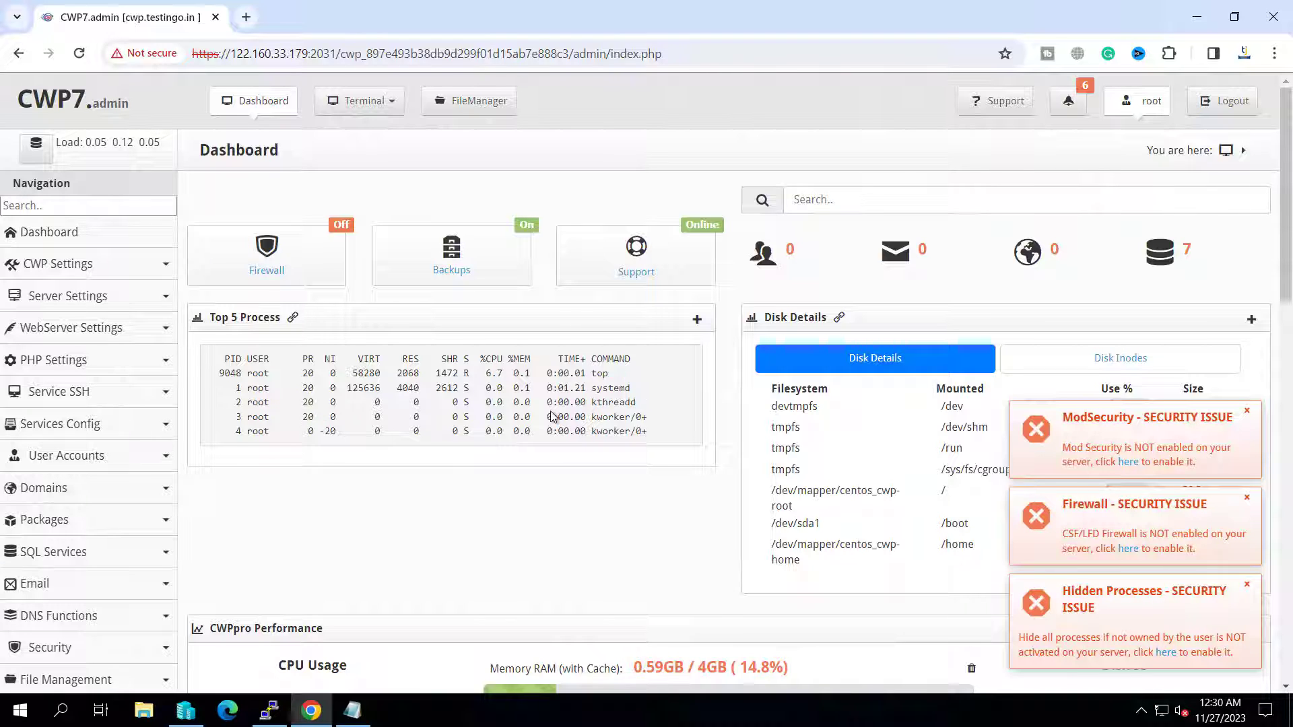
pyautogui.moveTo(1119, 554)
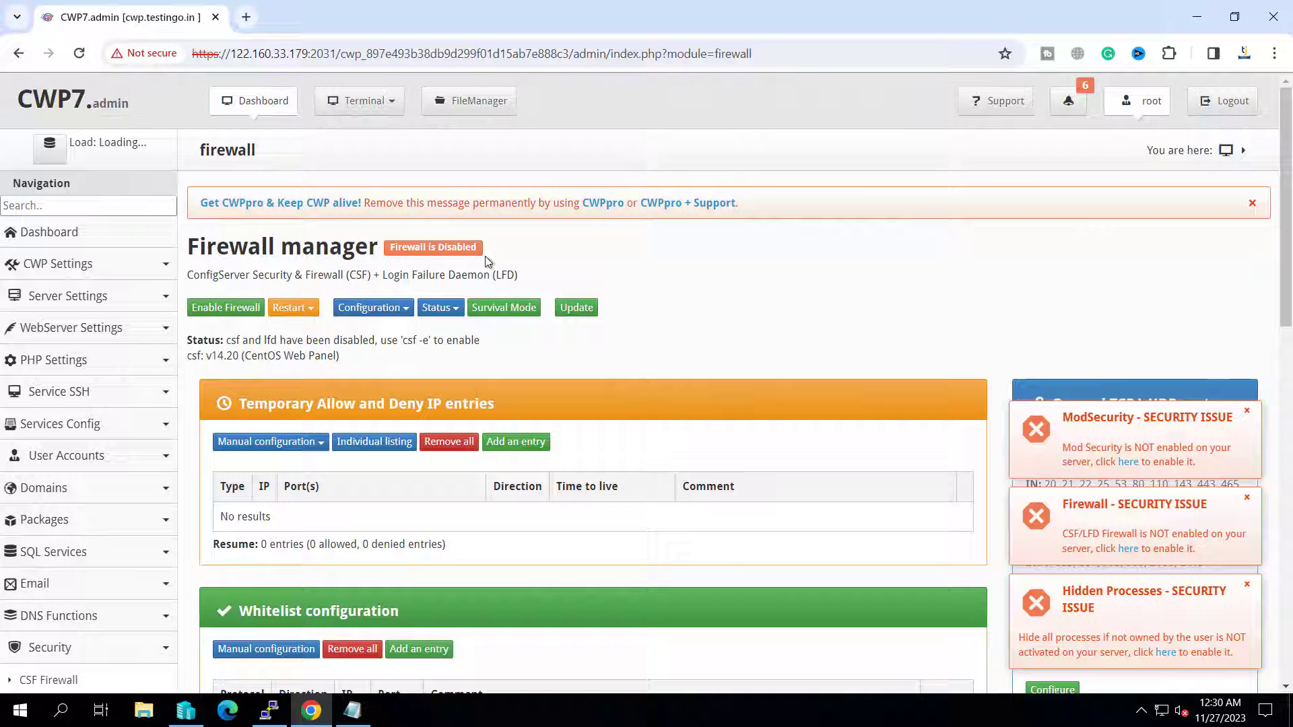
# Enable the CSF firewall and restart it
pyautogui.click(225, 307)
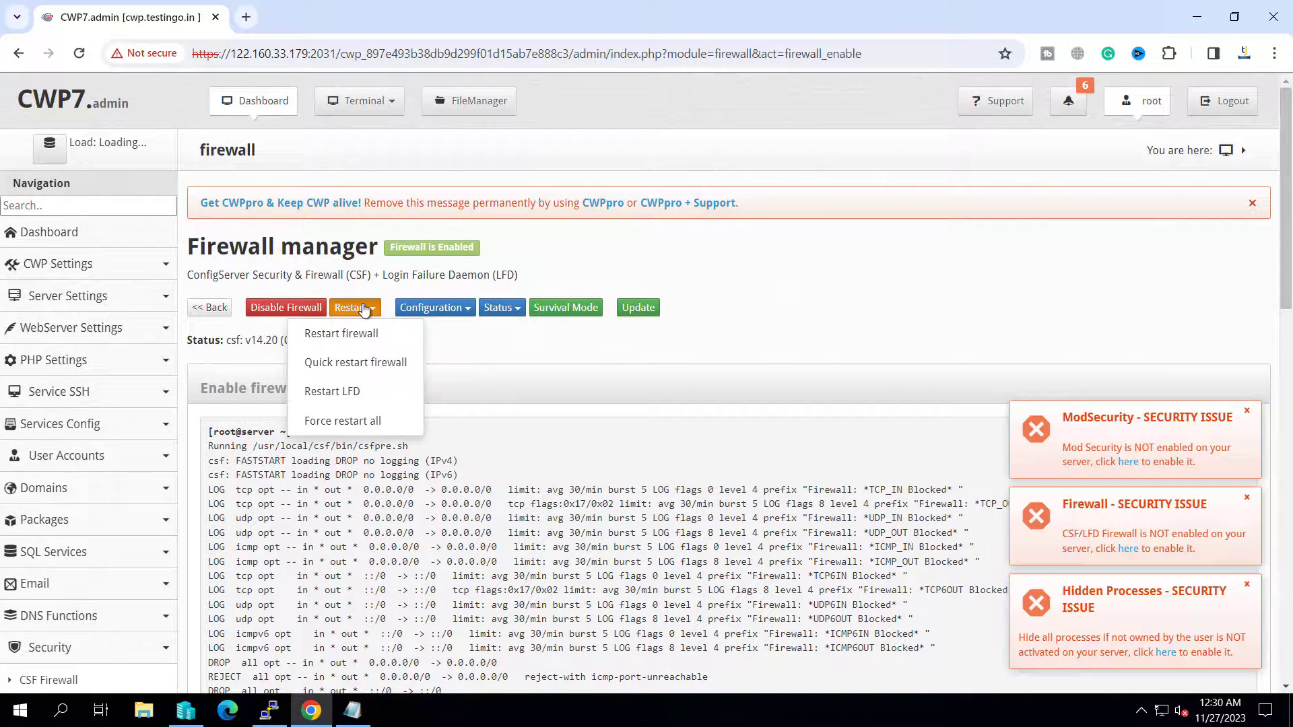
pyautogui.click(340, 332)
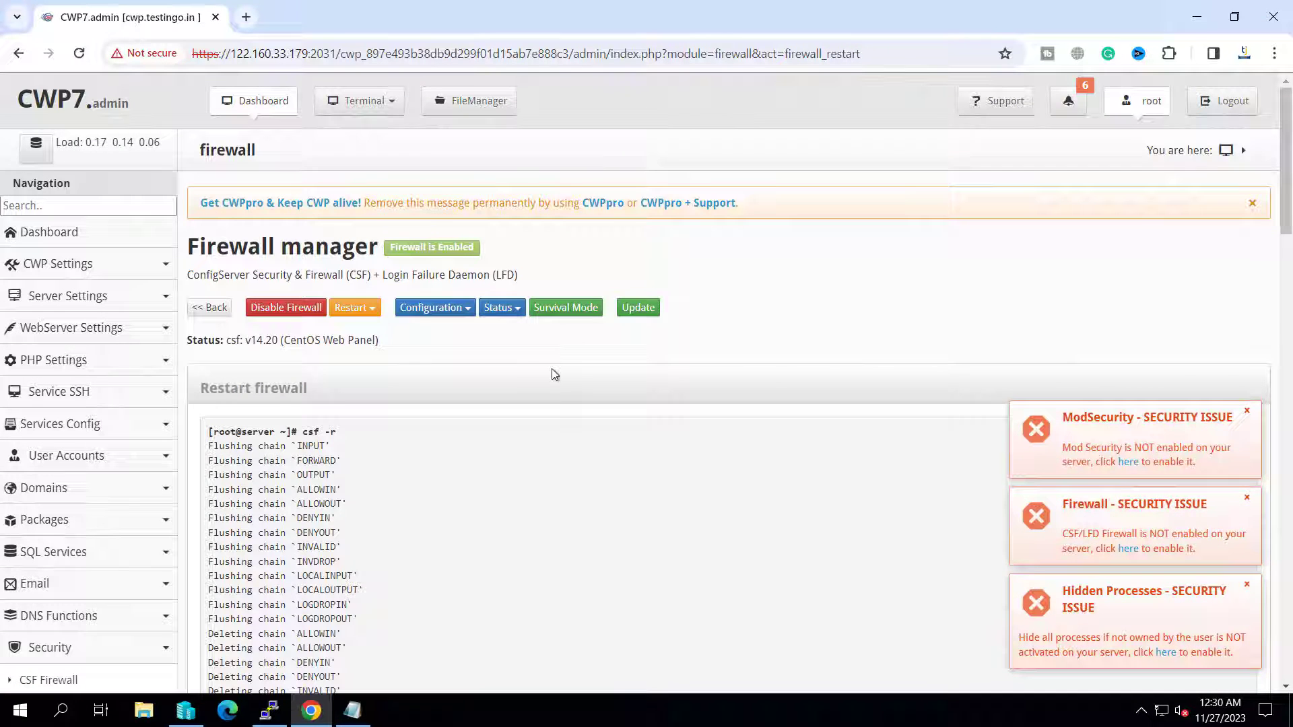
pyautogui.moveTo(267, 330)
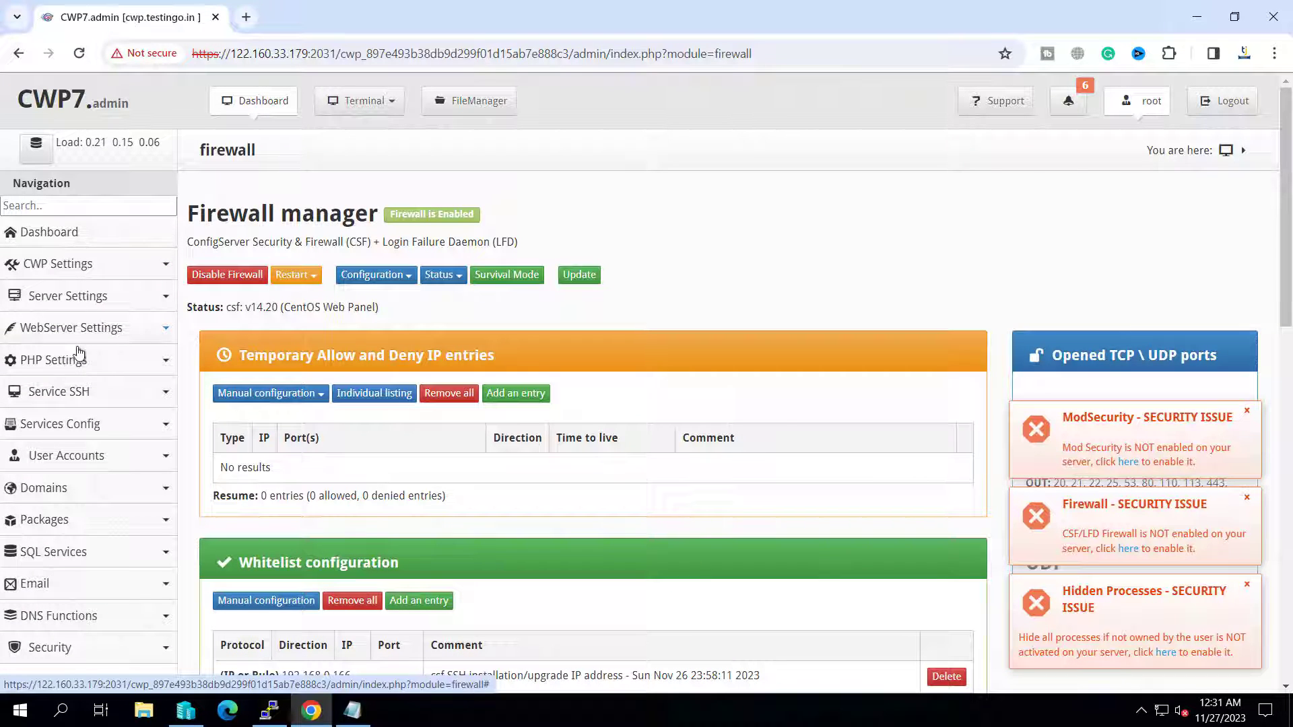
# Expand the DNS Functions section in the navigation
pyautogui.scroll(-3)
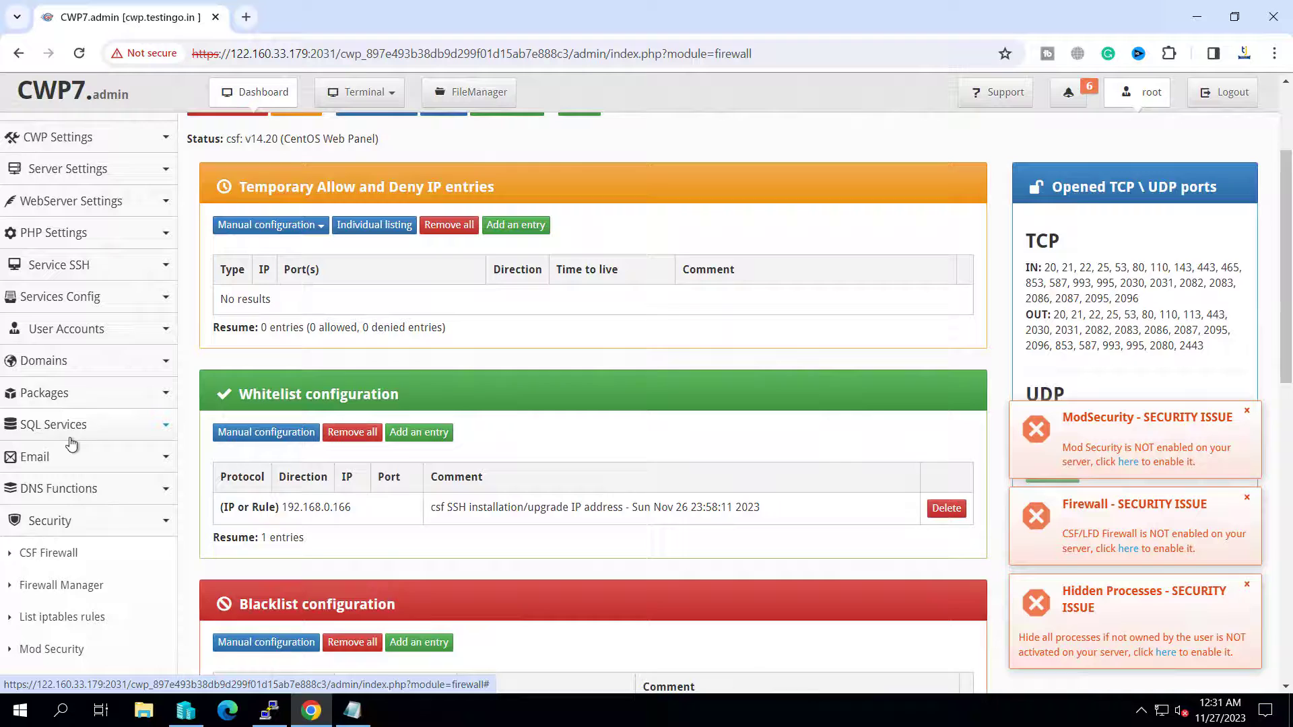
pyautogui.scroll(-3)
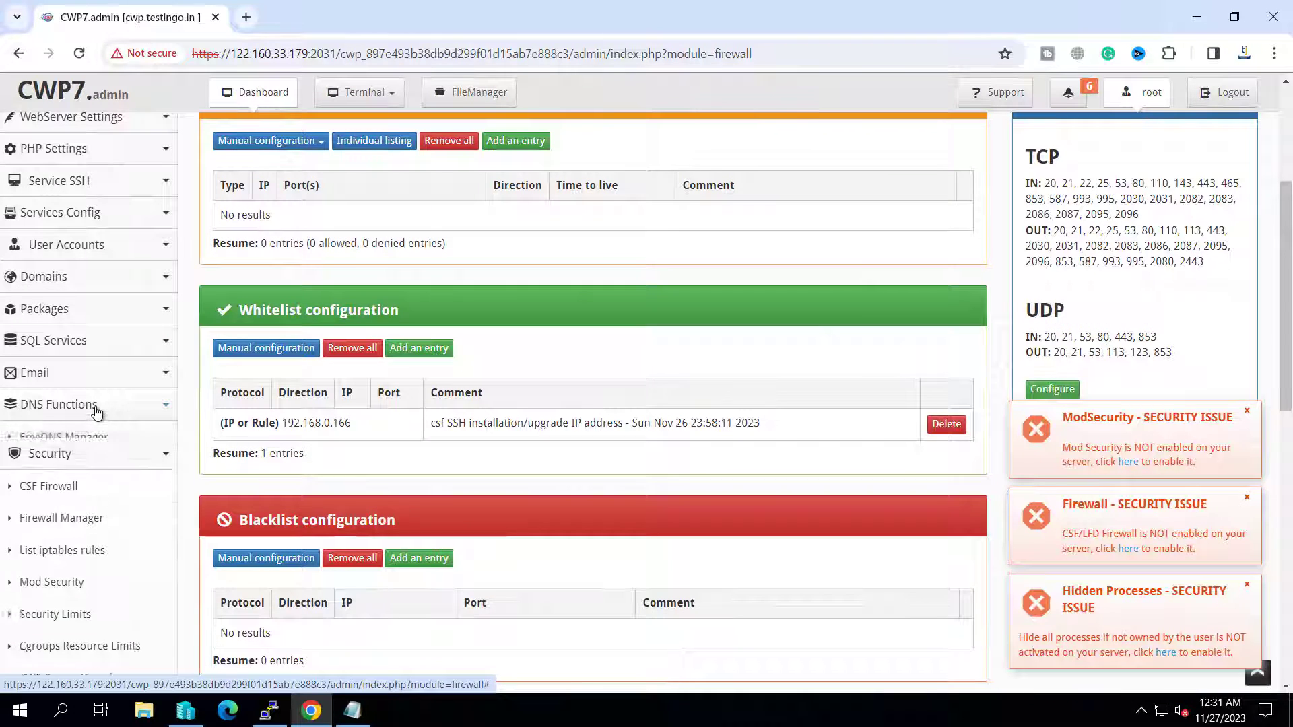
pyautogui.click(58, 404)
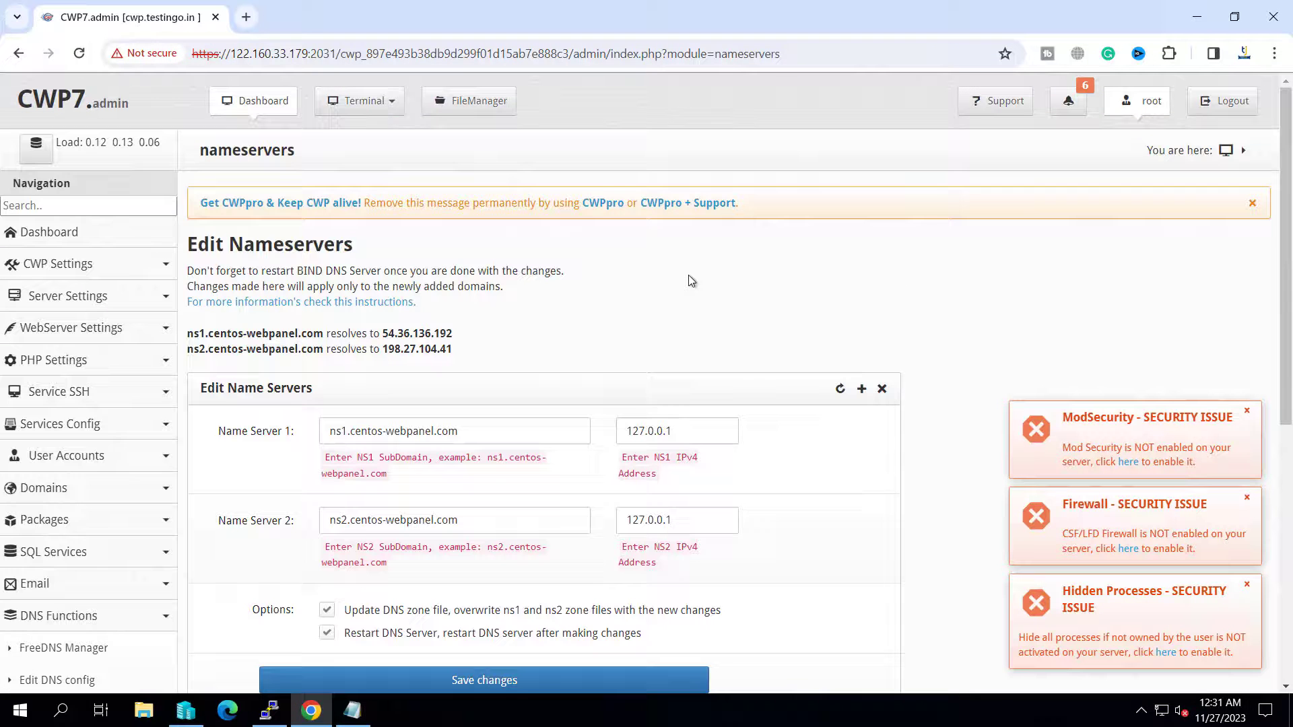
# Review the Edit Nameservers settings and return to the dashboard, now showing firewall On
pyautogui.scroll(-3)
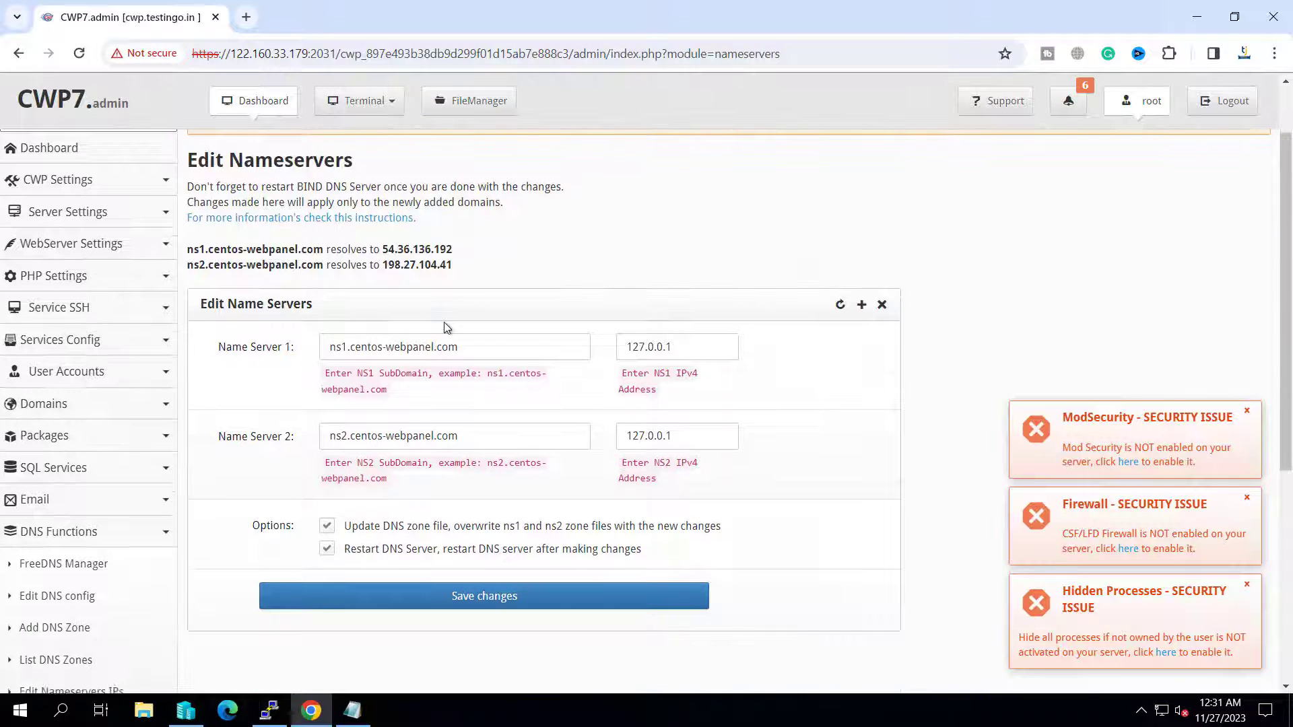
pyautogui.click(260, 101)
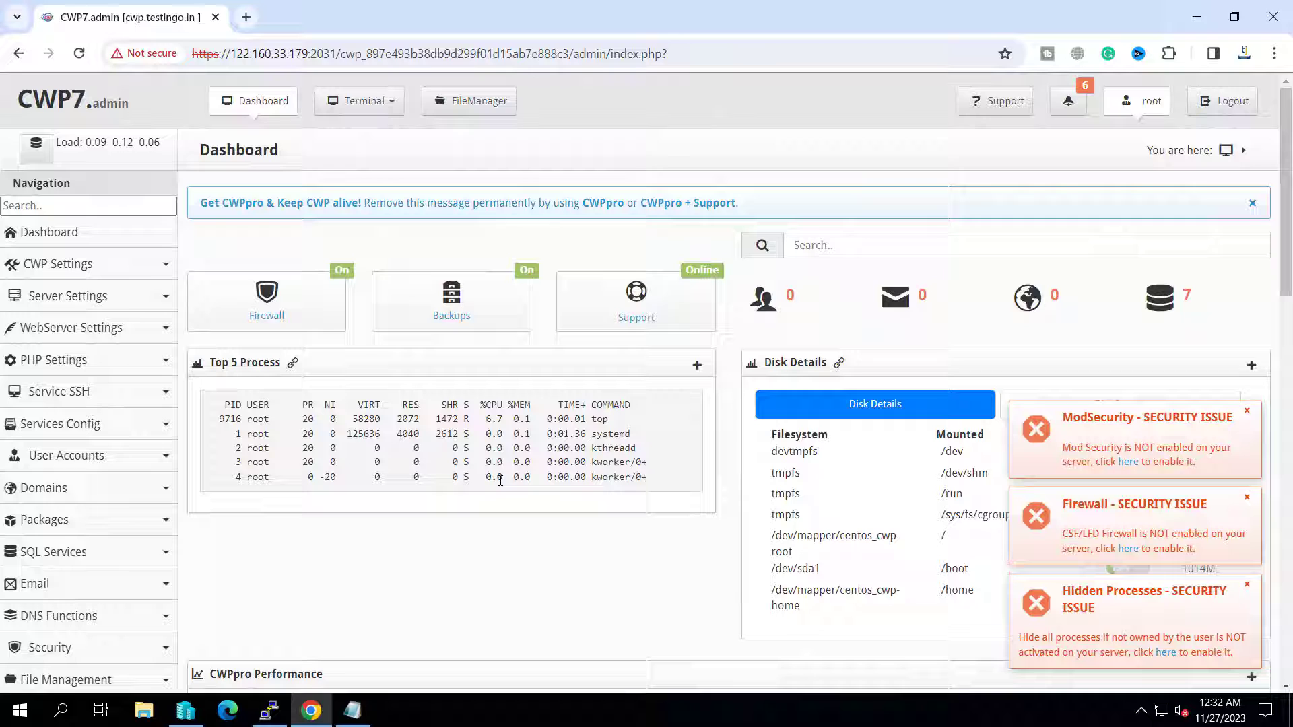